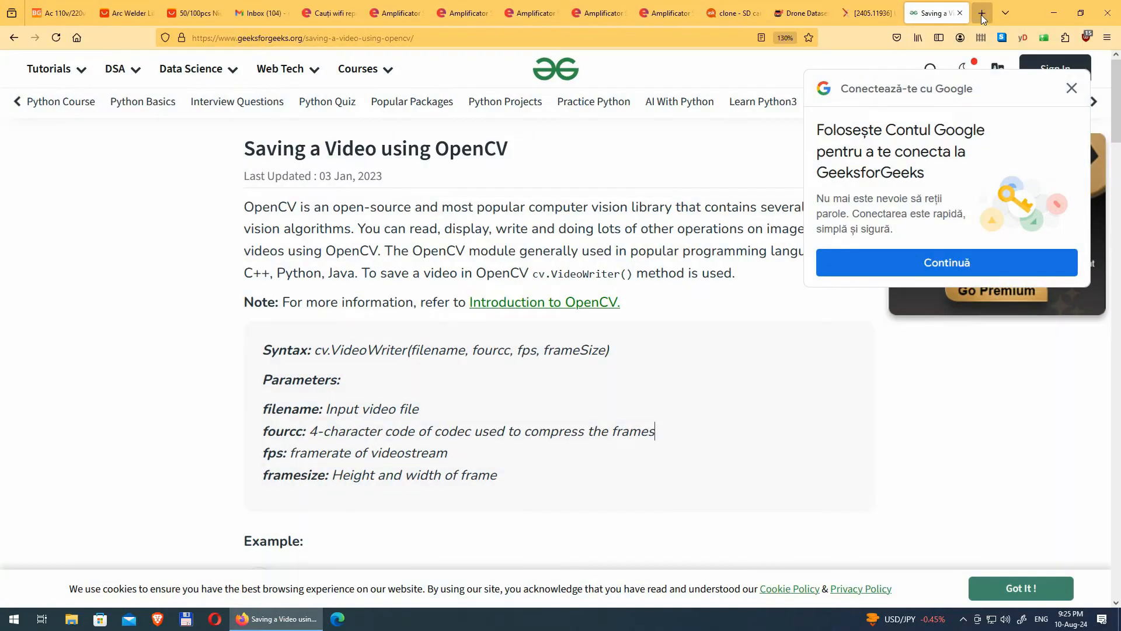
- In a new Firefox tab, search for 'ExpressLRS configurator'
{"action": "left_click", "coordinate": [981, 13]}
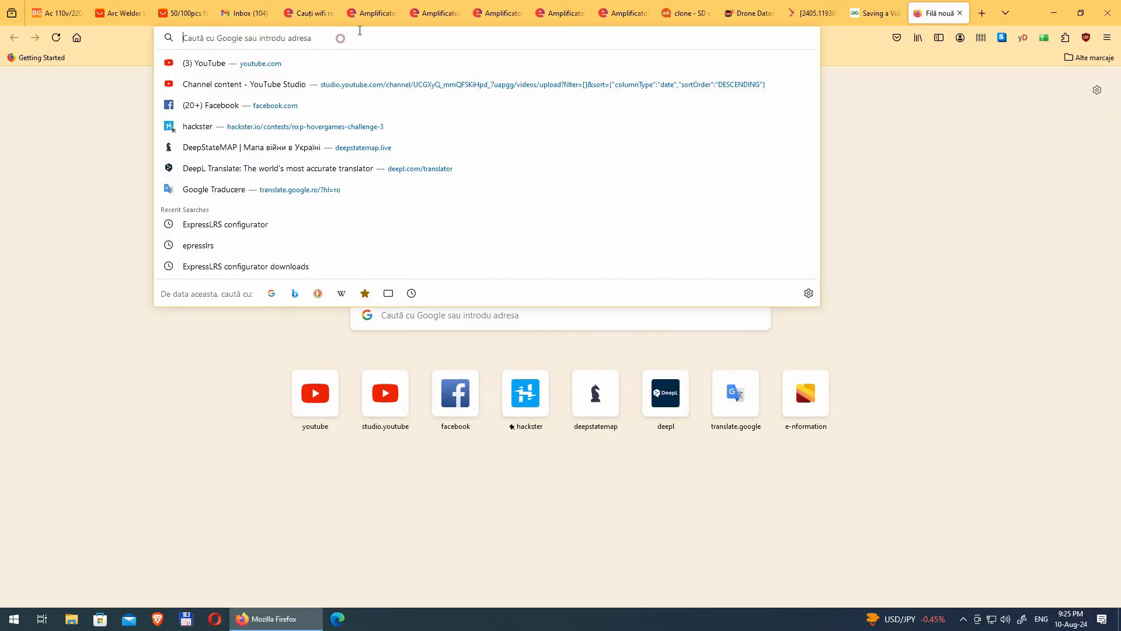
{"action": "type", "text": "WEx"}
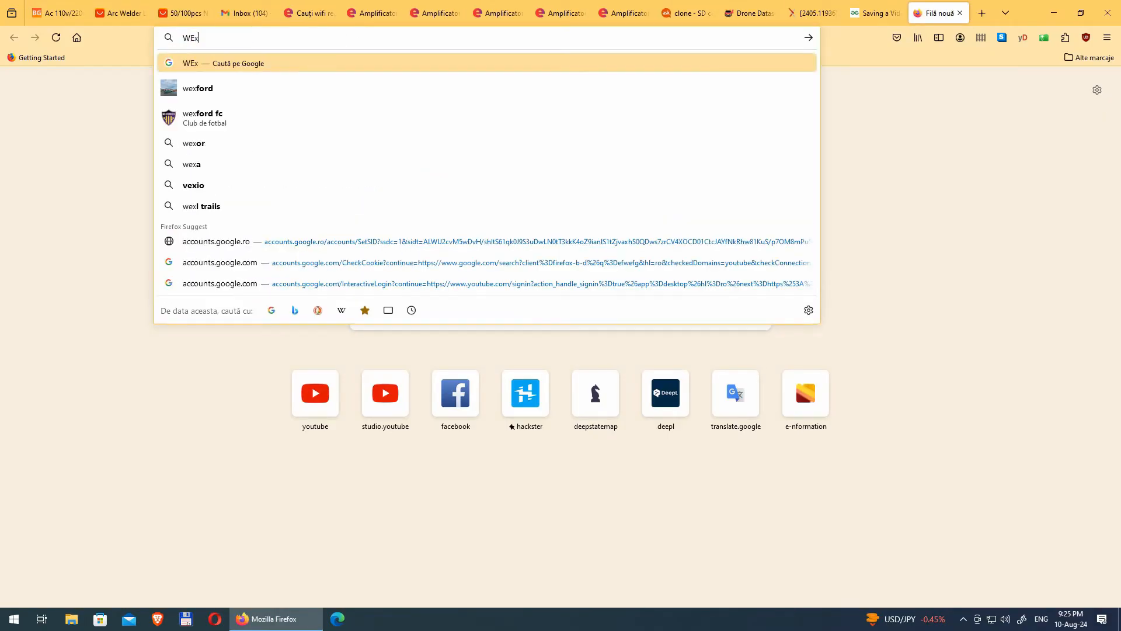
{"action": "type", "text": "press"}
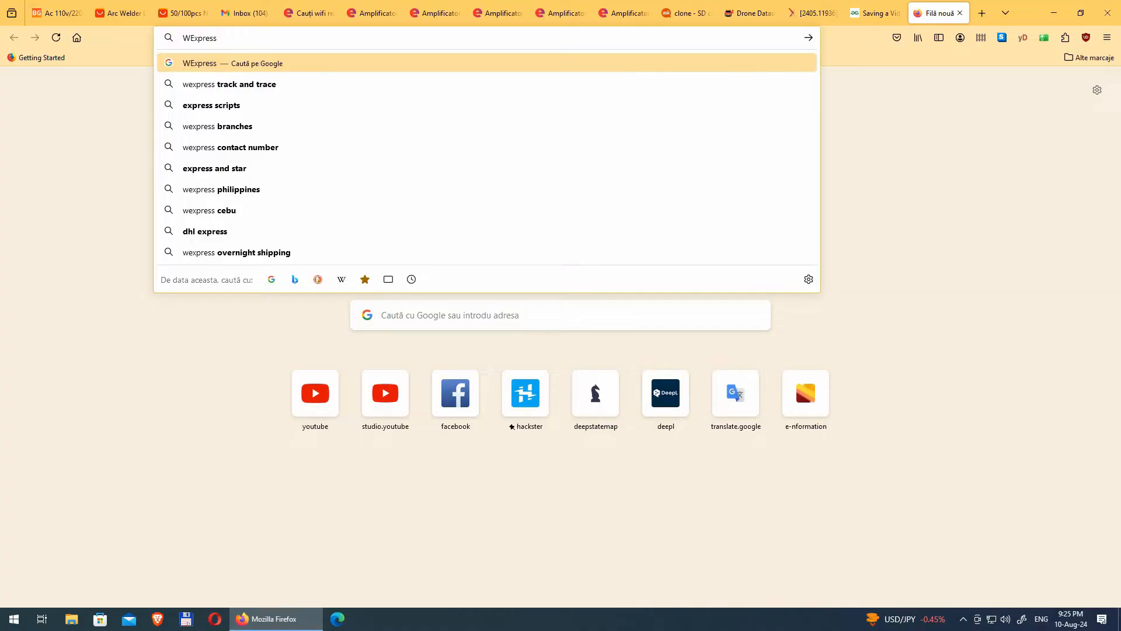
{"action": "type", "text": "Express"}
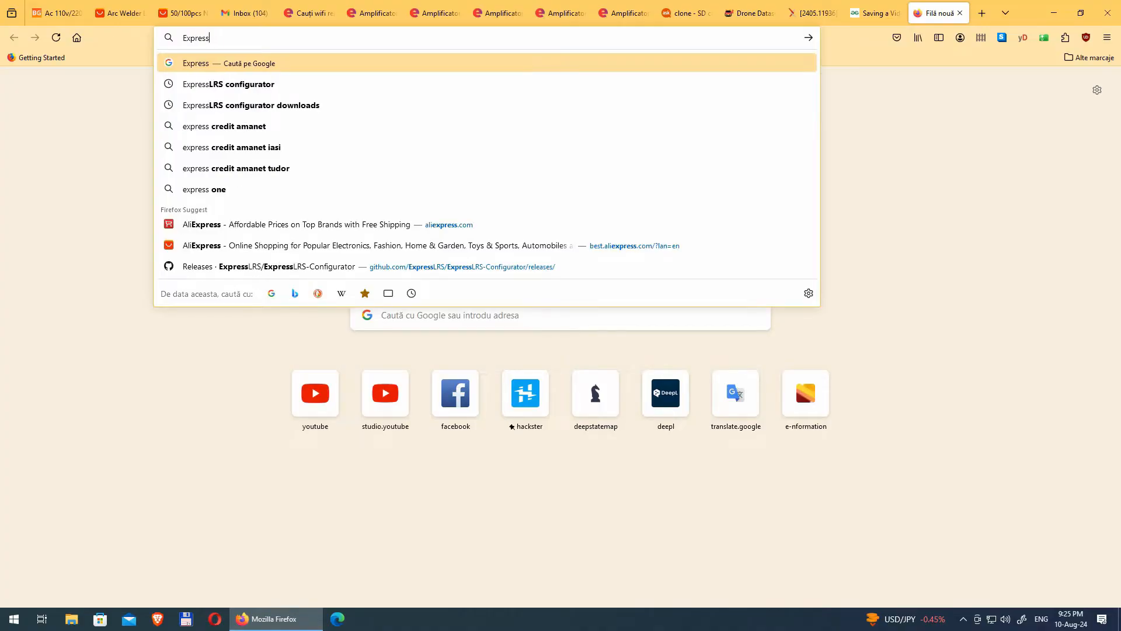
{"action": "type", "text": "LRS"}
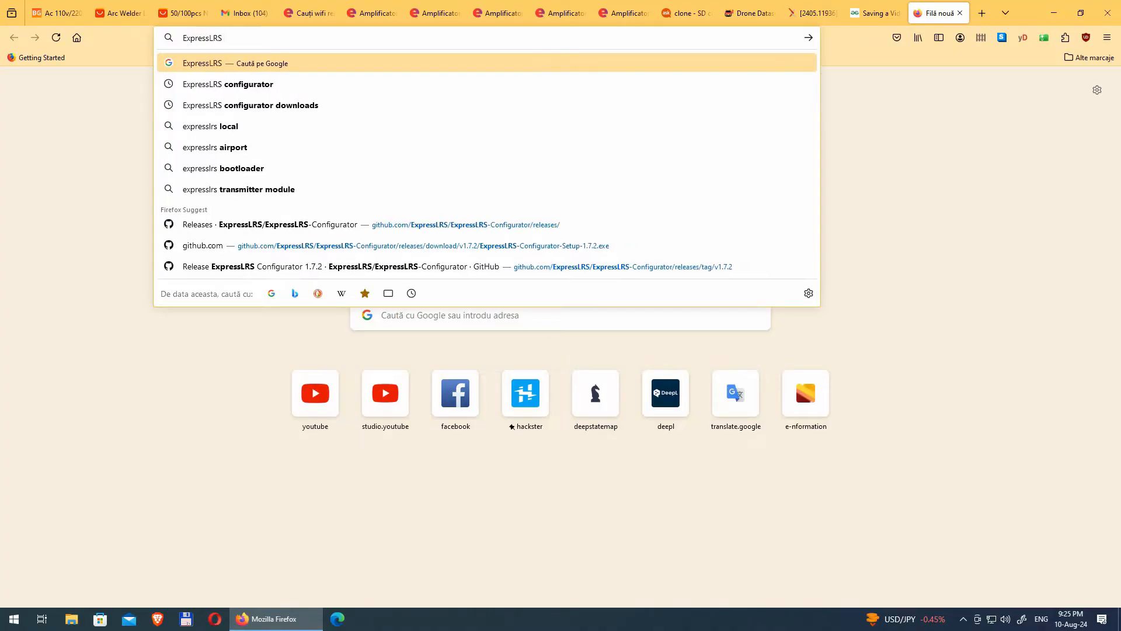
{"action": "type", "text": "configurator"}
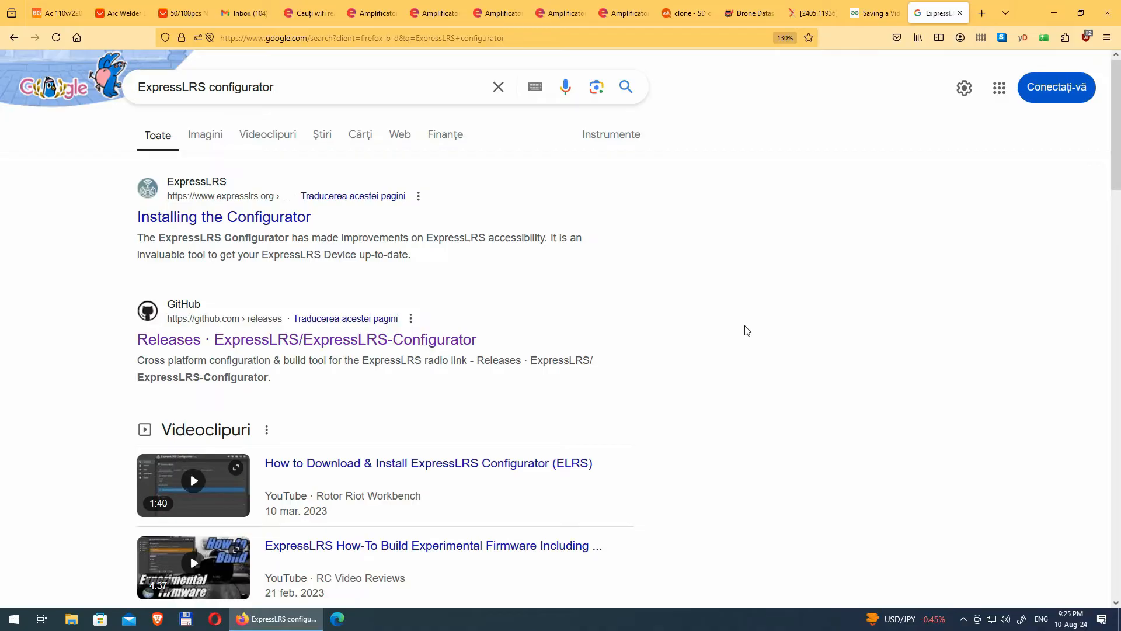
{"action": "mouse_move", "coordinate": [407, 356]}
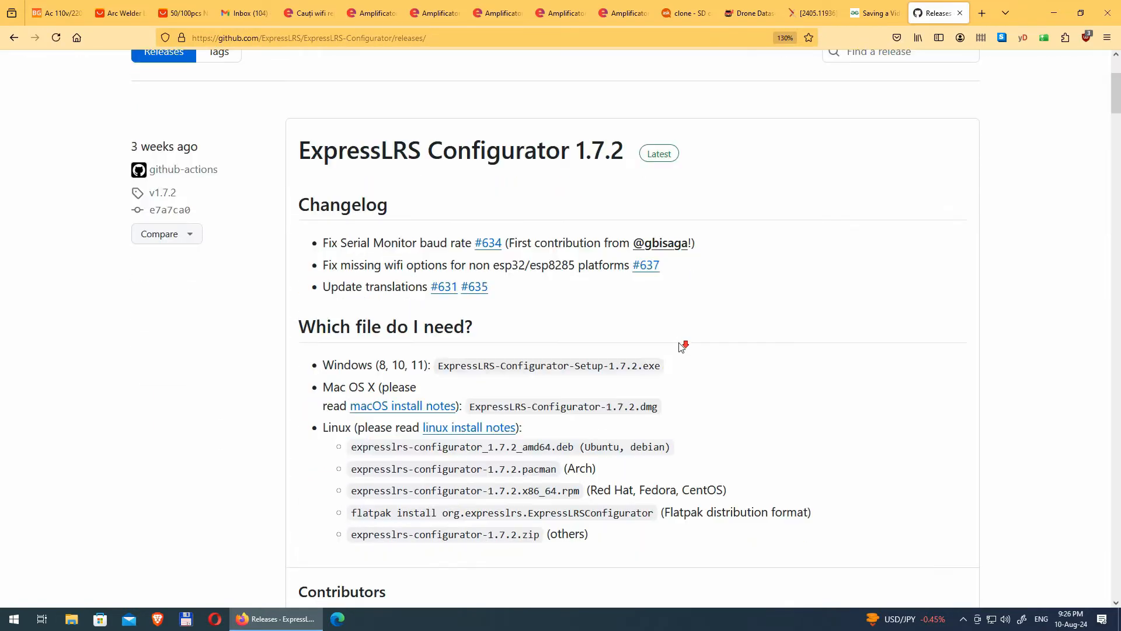
{"action": "mouse_move", "coordinate": [323, 366]}
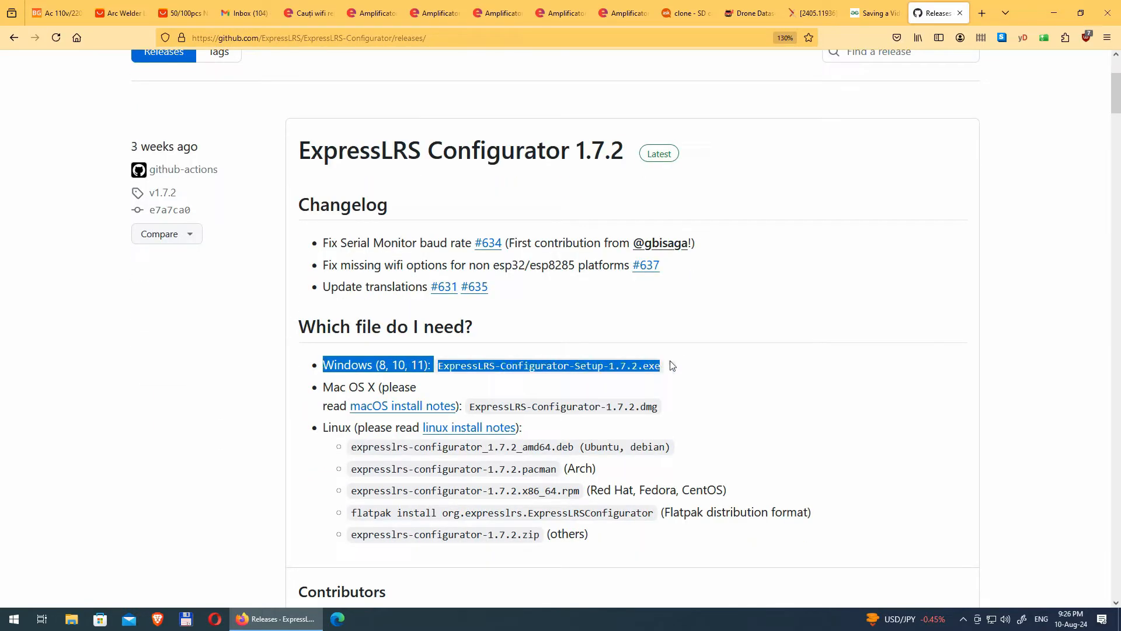
- Save ExpressLRS-Configurator-Setup-1.7.2.exe from the release Assets into Downloads and check the download
{"action": "left_click", "coordinate": [325, 387]}
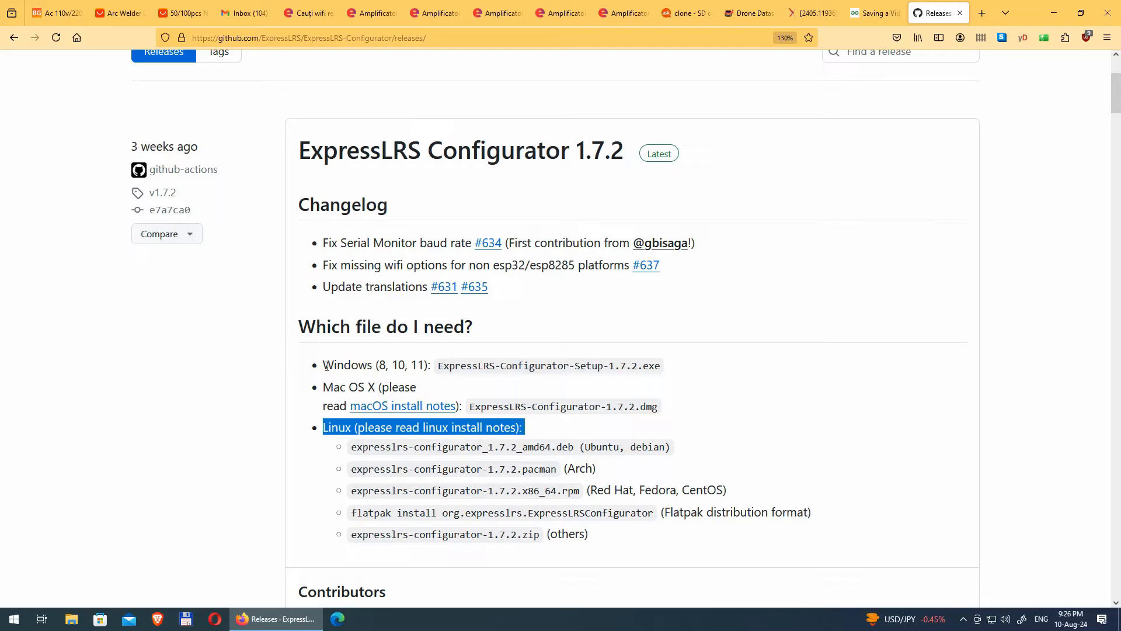
{"action": "scroll", "scroll_direction": "down", "scroll_amount": 3}
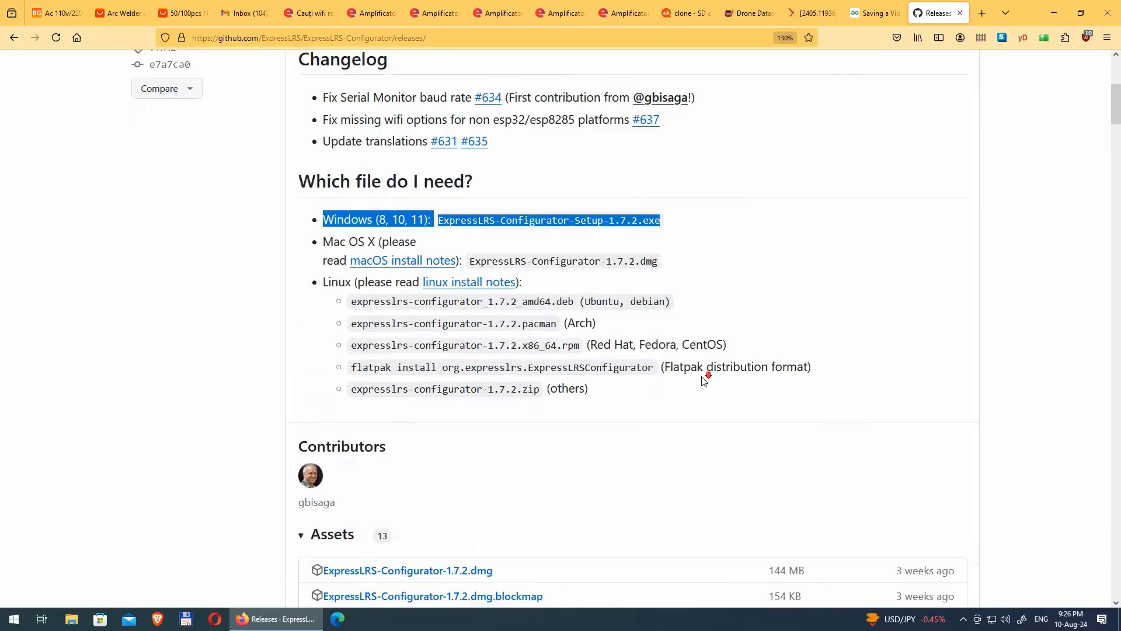
{"action": "scroll", "scroll_direction": "down", "scroll_amount": 3}
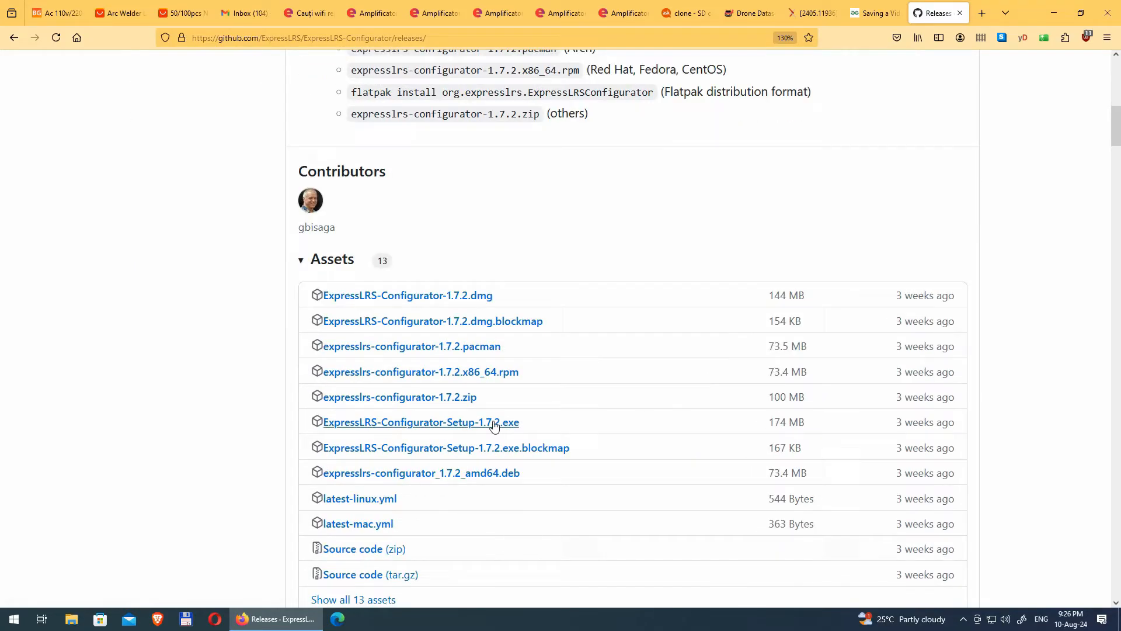
{"action": "left_click", "coordinate": [421, 421]}
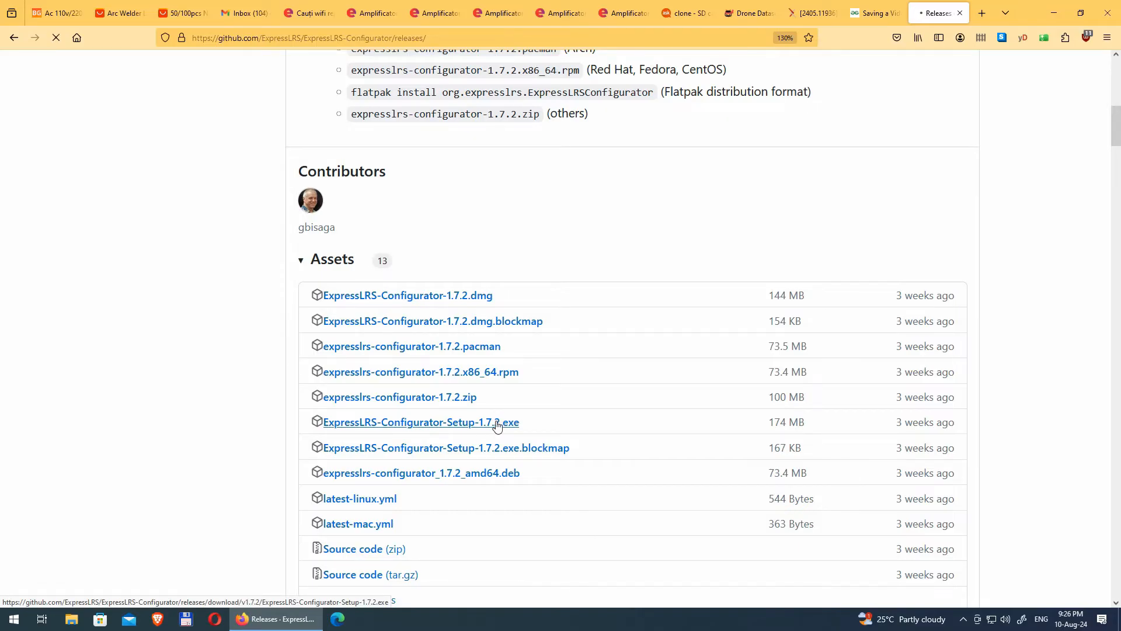
{"action": "left_click", "coordinate": [420, 421]}
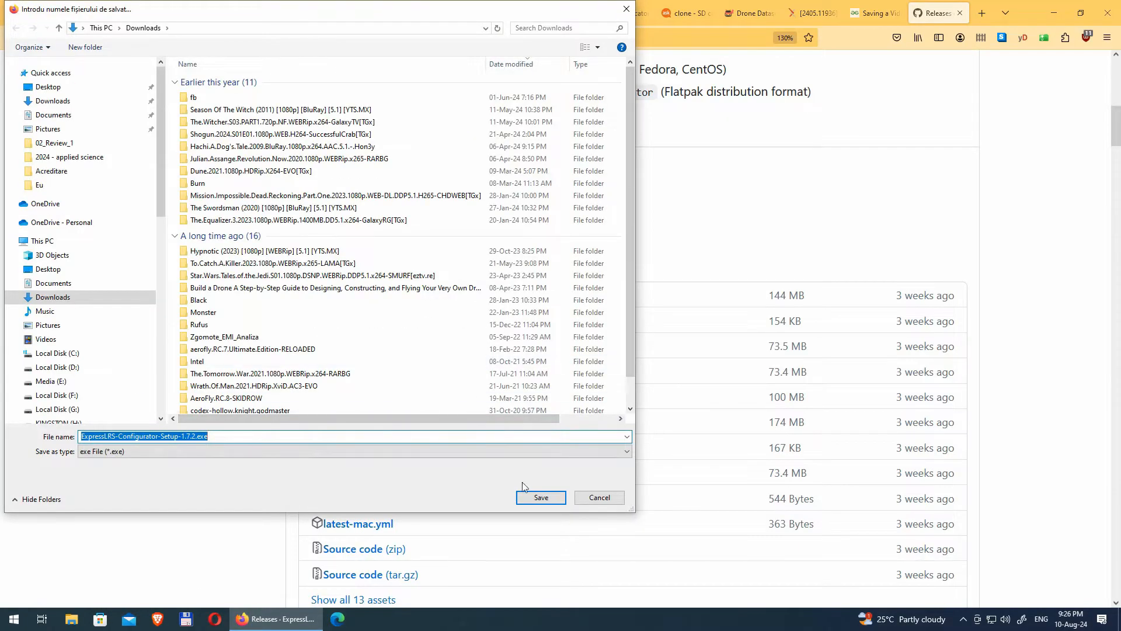
{"action": "left_click", "coordinate": [541, 497]}
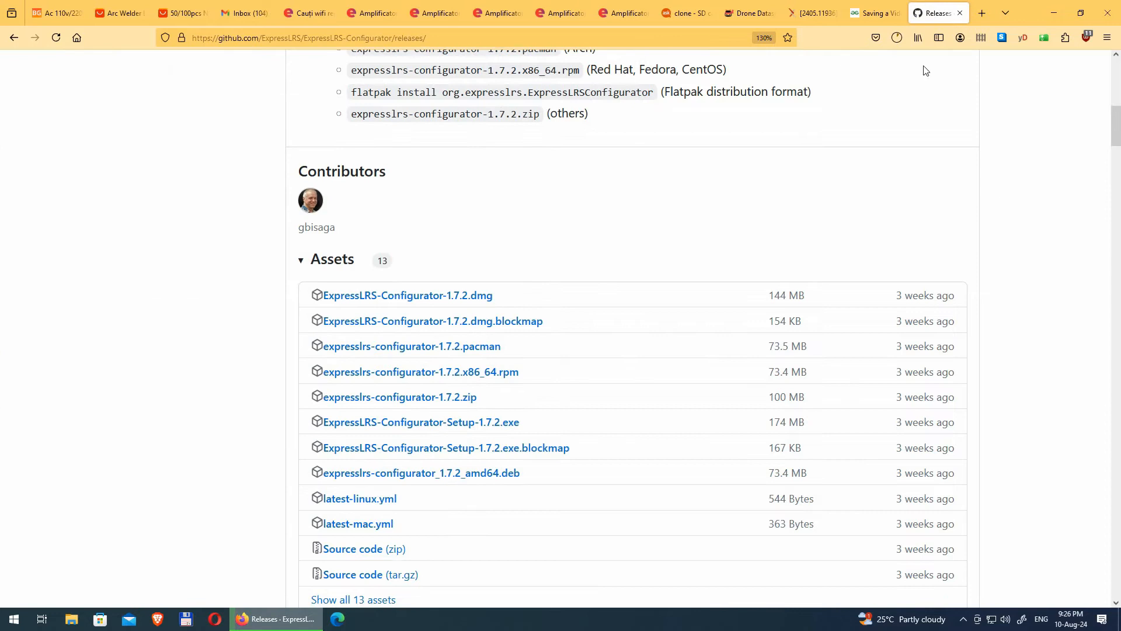
{"action": "left_click", "coordinate": [421, 422]}
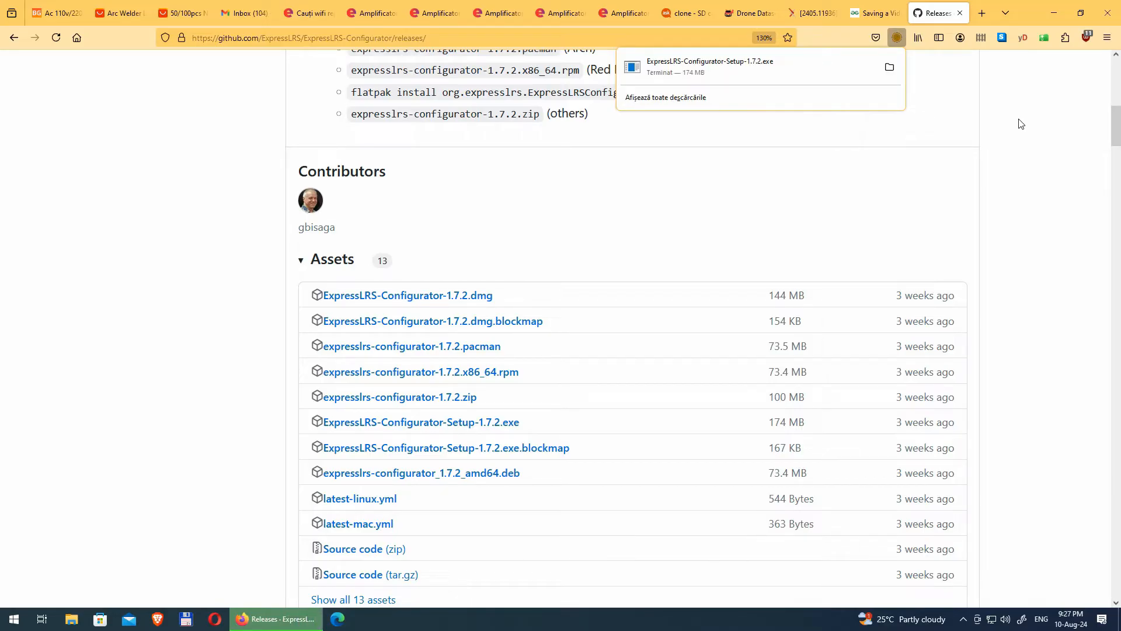
{"action": "mouse_move", "coordinate": [1057, 91]}
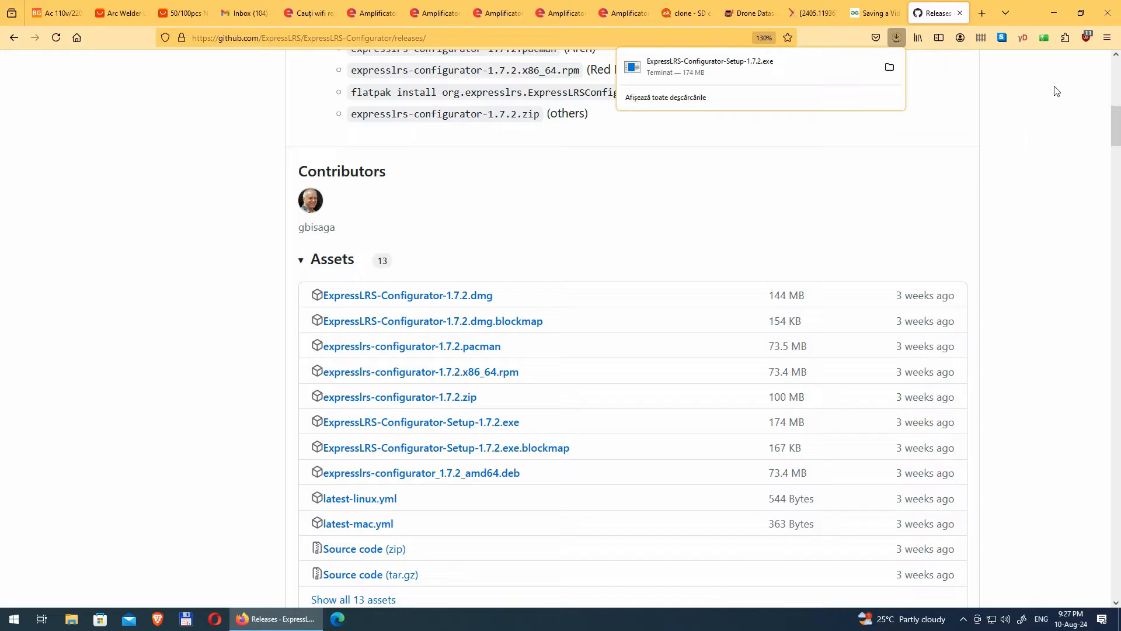
- Run the setup .exe from Downloads, bypassing the SmartScreen warning via More info
{"action": "left_click", "coordinate": [890, 66]}
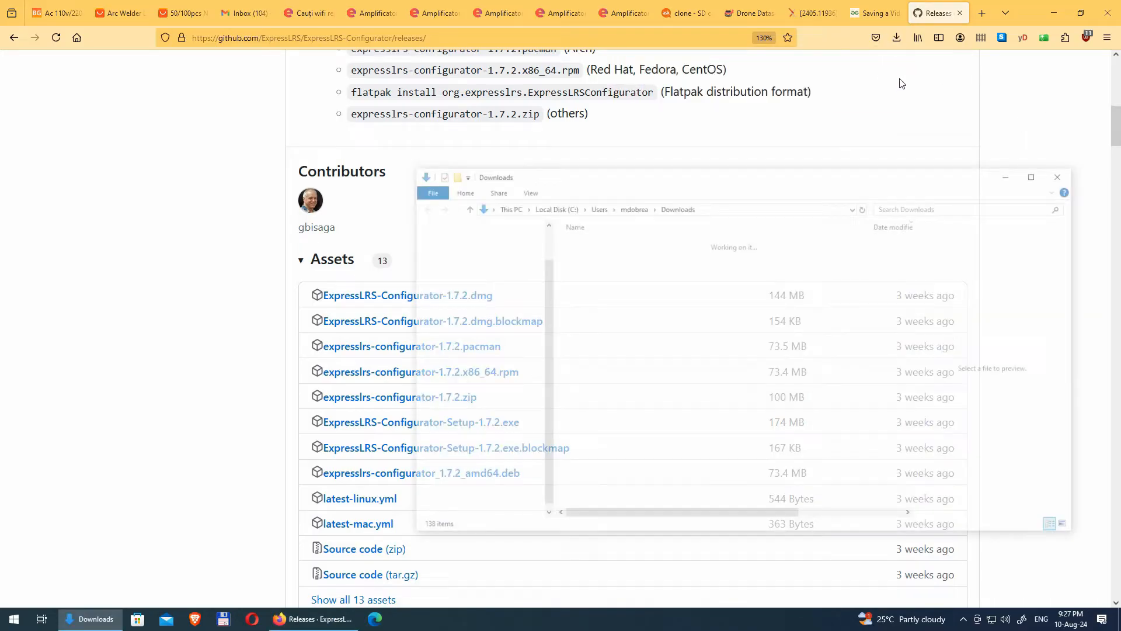
{"action": "left_click", "coordinate": [636, 258]}
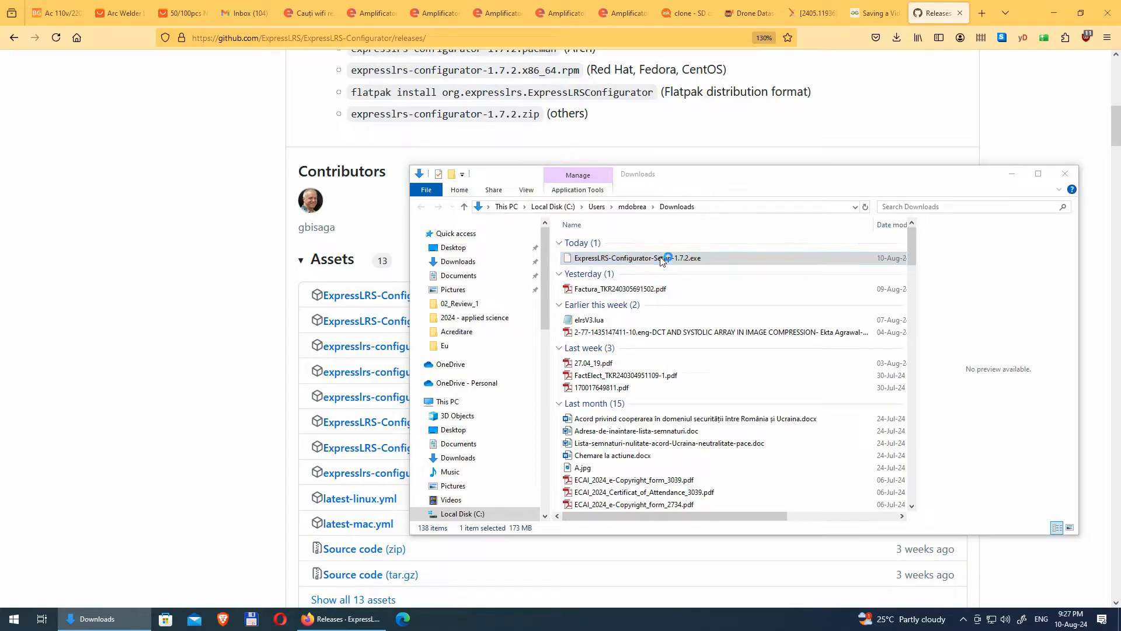
{"action": "double_click", "coordinate": [634, 257]}
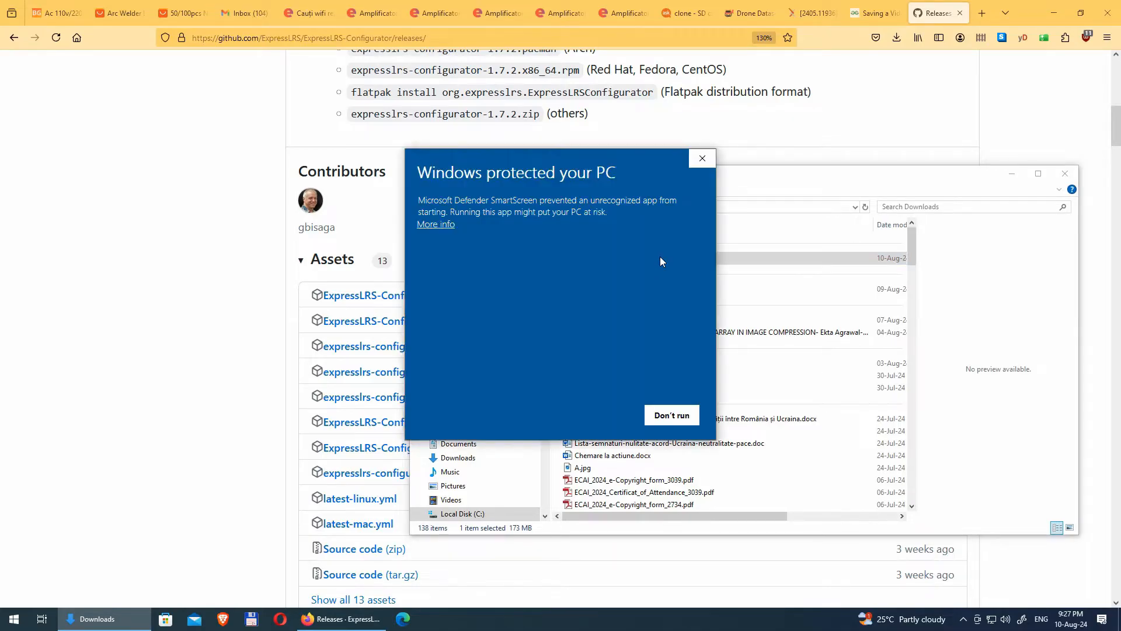
{"action": "left_click", "coordinate": [435, 224]}
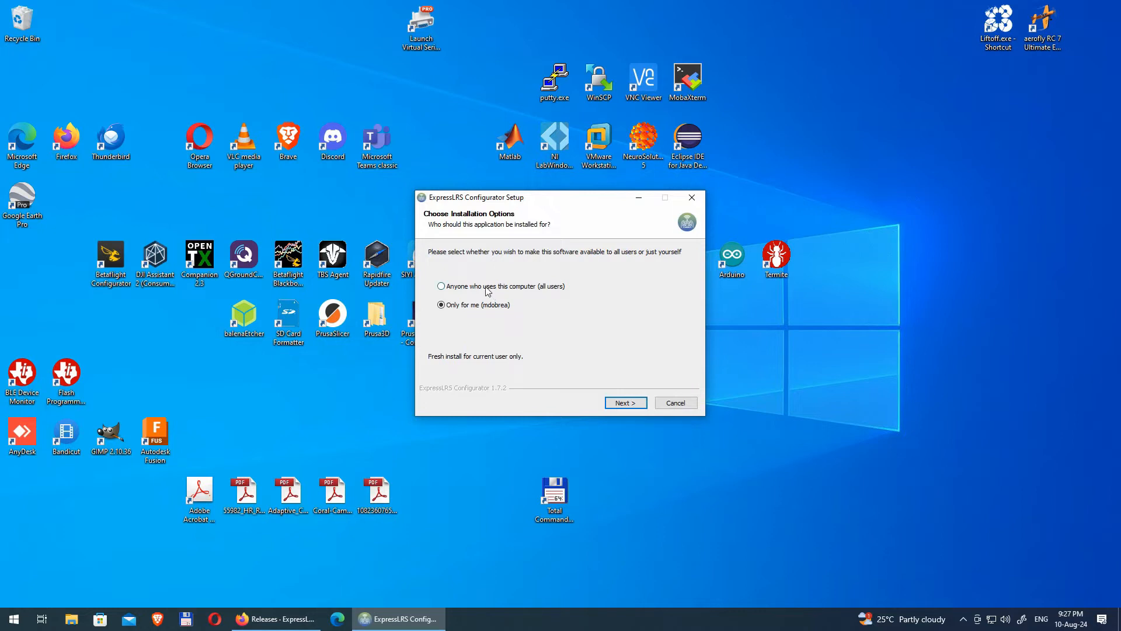
- Install Configurator 1.7.2 for the current user into the default folder, then finish
{"action": "left_click", "coordinate": [624, 401]}
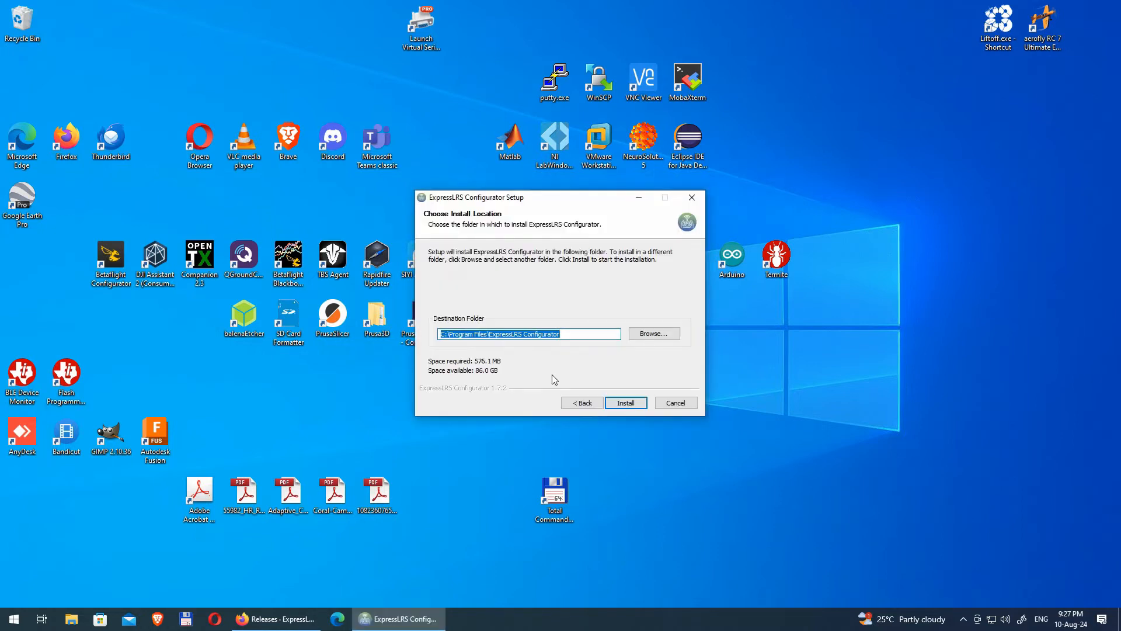
{"action": "left_click", "coordinate": [624, 402]}
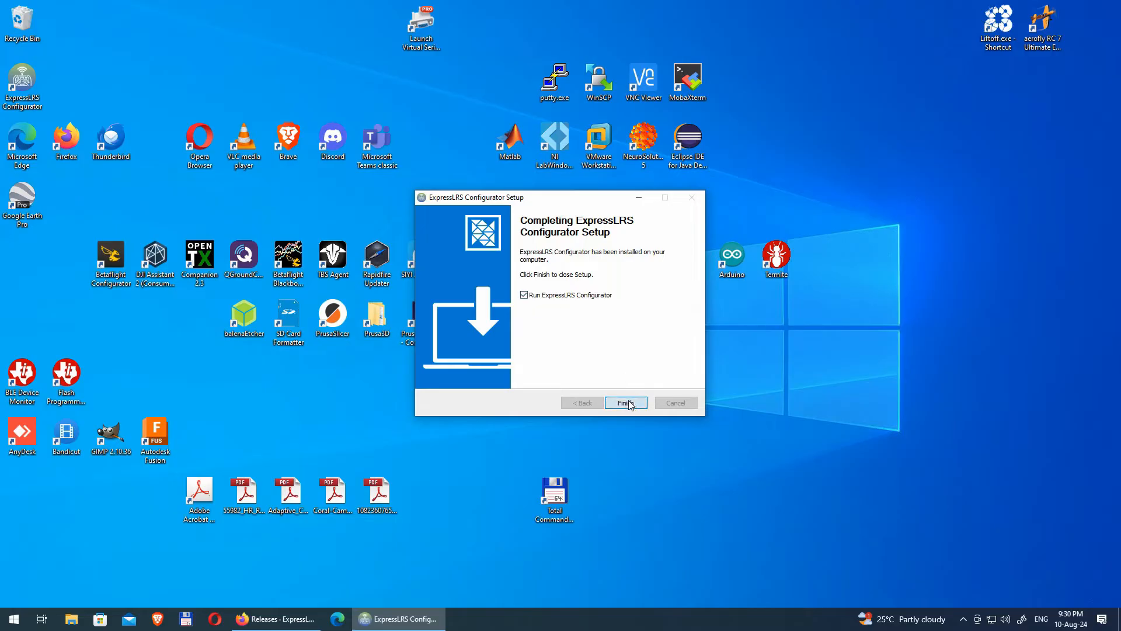
{"action": "mouse_move", "coordinate": [656, 415]}
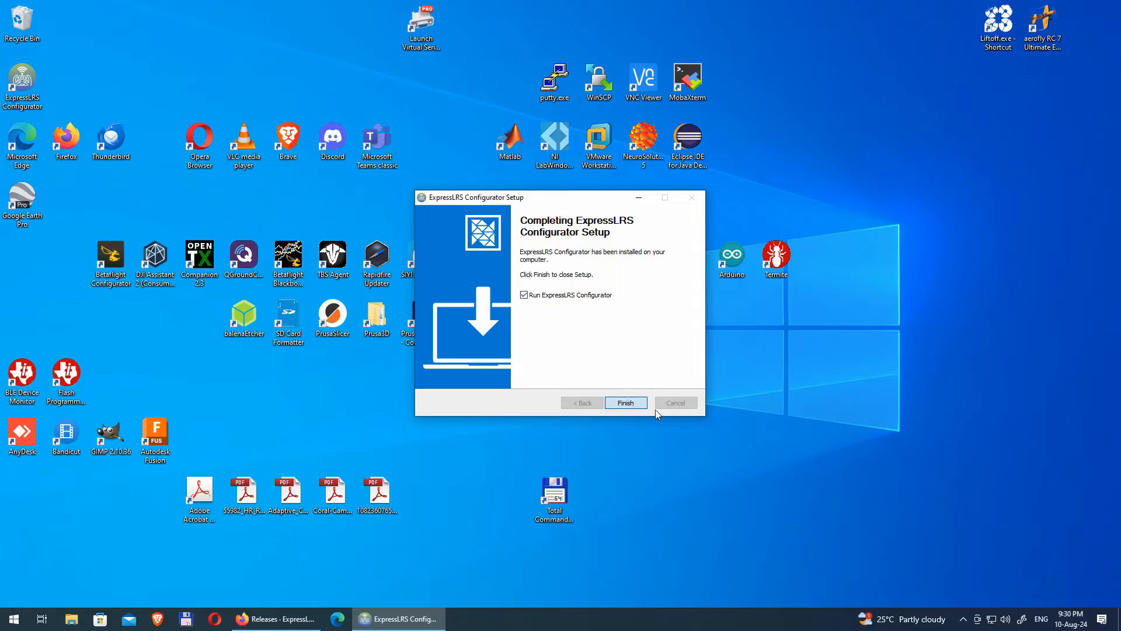
{"action": "mouse_move", "coordinate": [766, 411]}
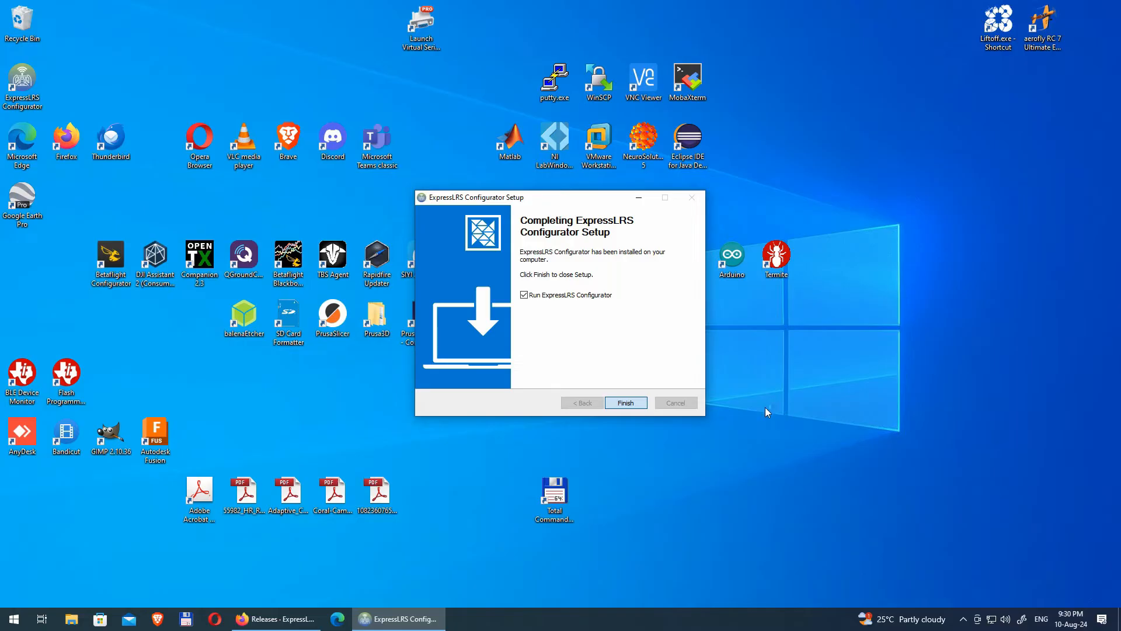
{"action": "left_click", "coordinate": [624, 401]}
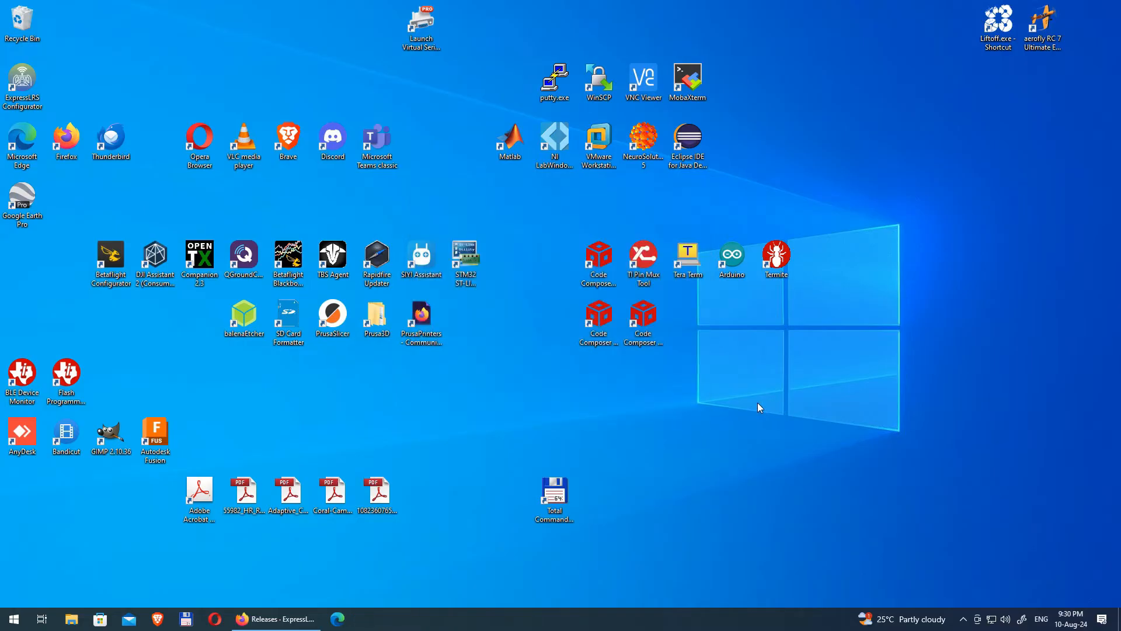
{"action": "double_click", "coordinate": [23, 85]}
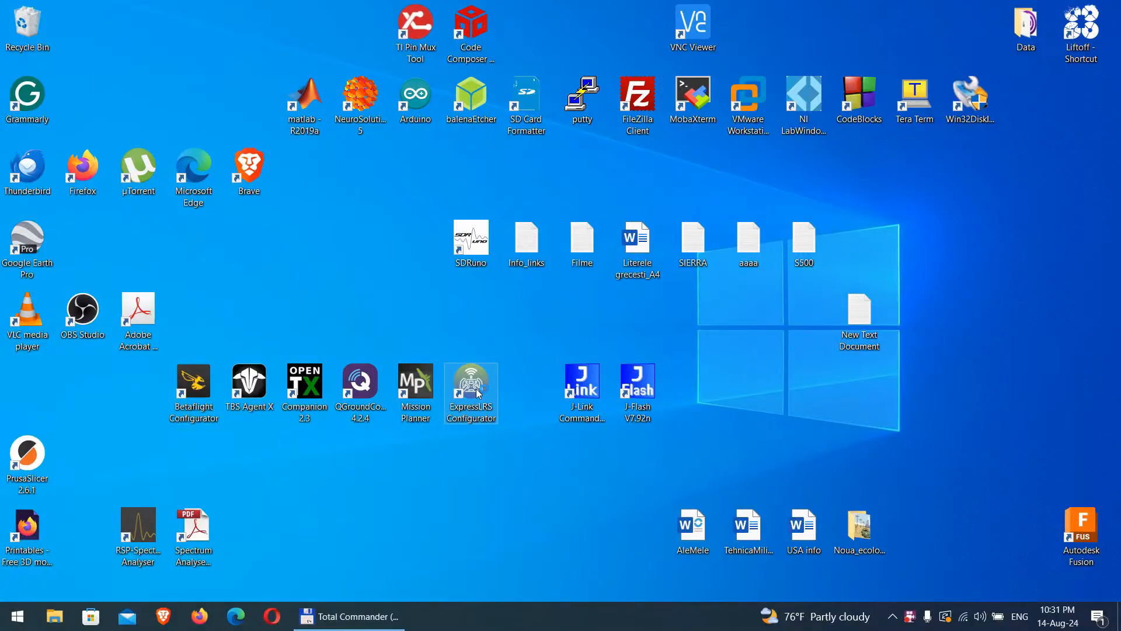
- Launch the Configurator maximized and select firmware release 3.4.3 with pre-releases hidden
{"action": "double_click", "coordinate": [471, 381]}
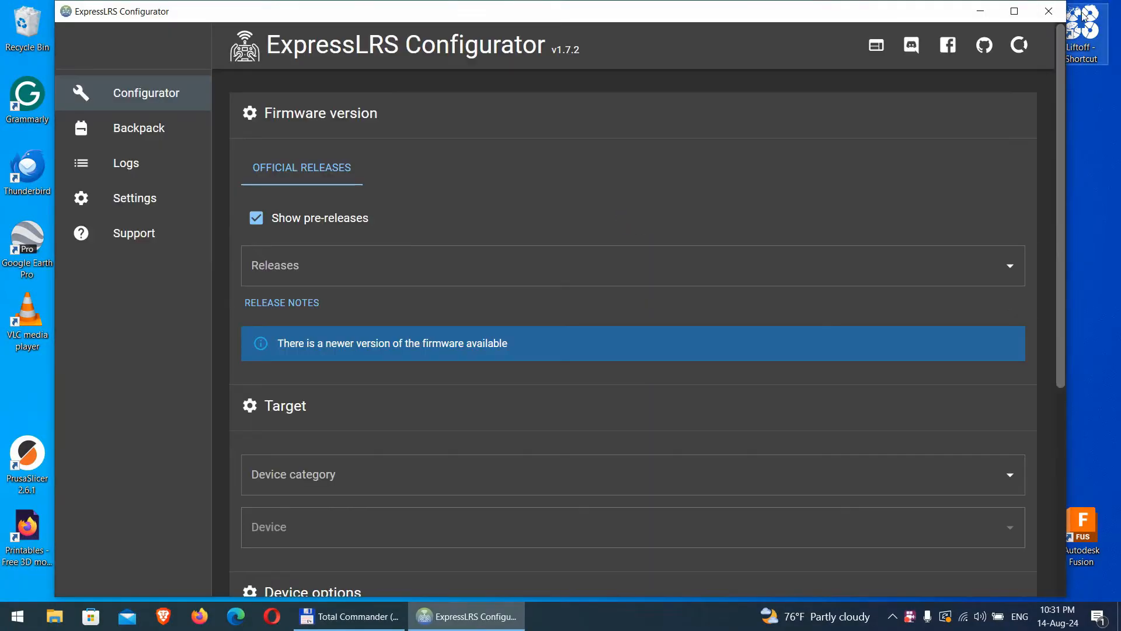
{"action": "left_click", "coordinate": [1011, 11]}
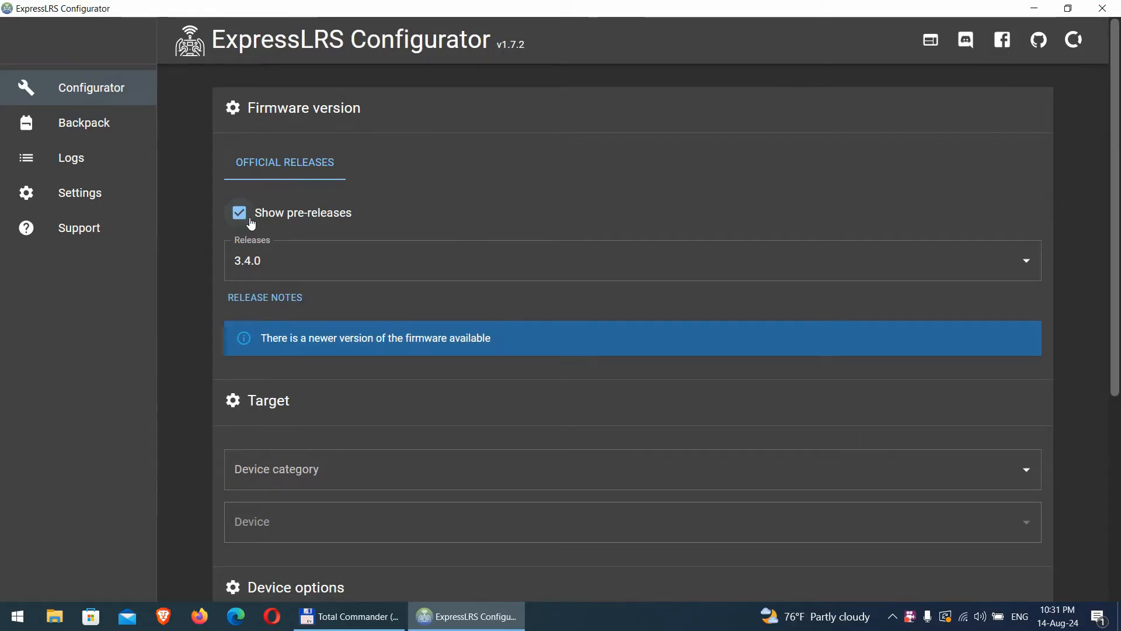
{"action": "left_click", "coordinate": [239, 213]}
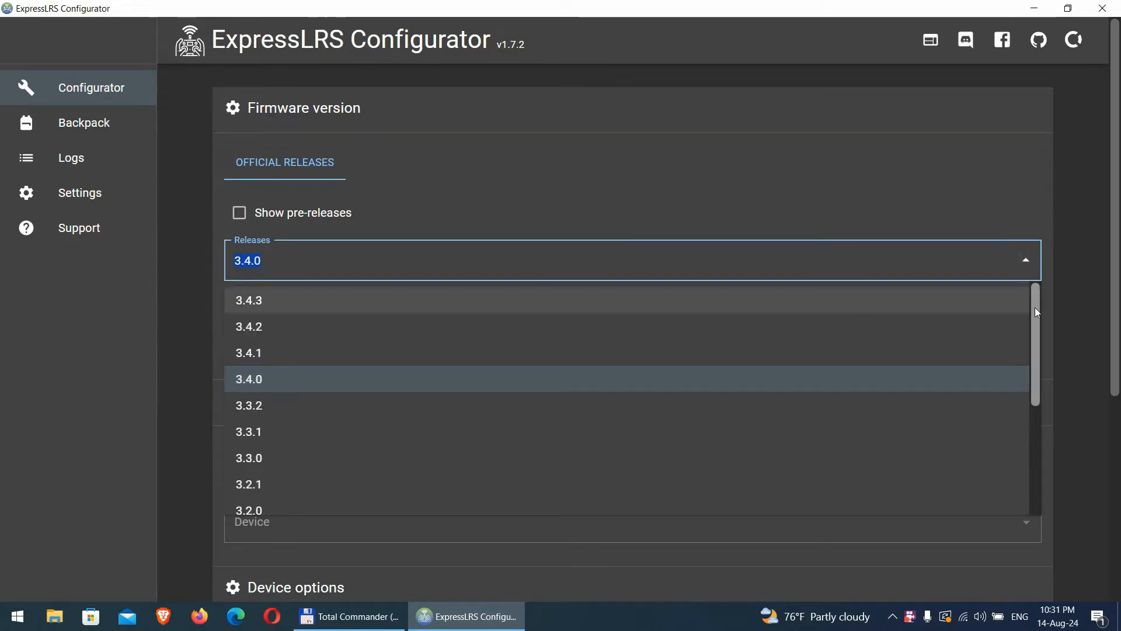
{"action": "left_click", "coordinate": [249, 300]}
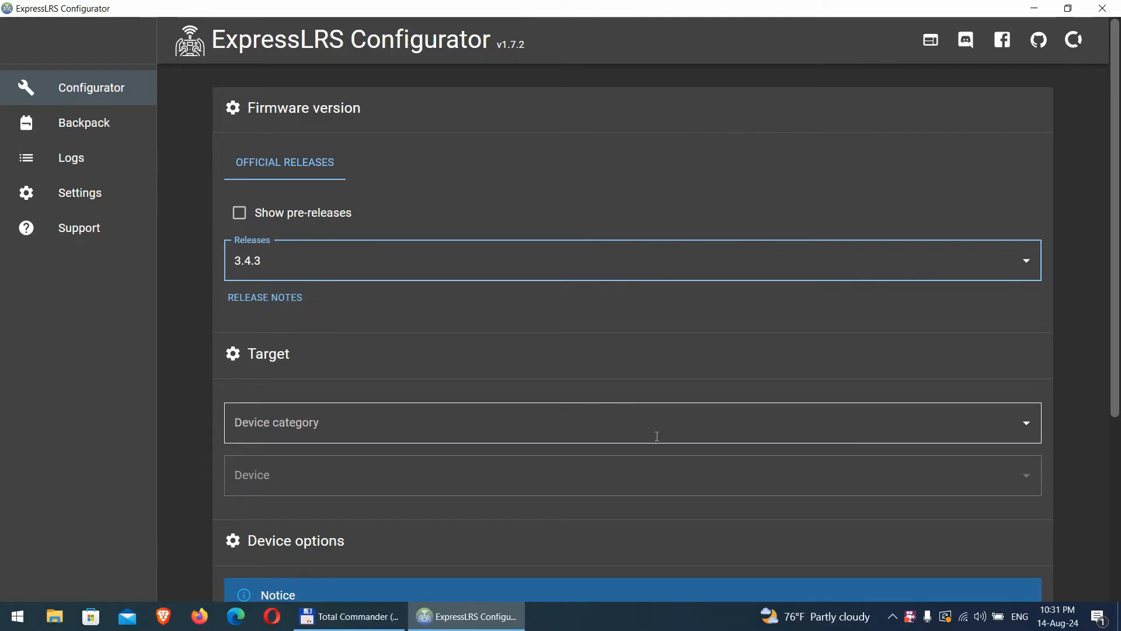
{"action": "mouse_move", "coordinate": [1027, 422]}
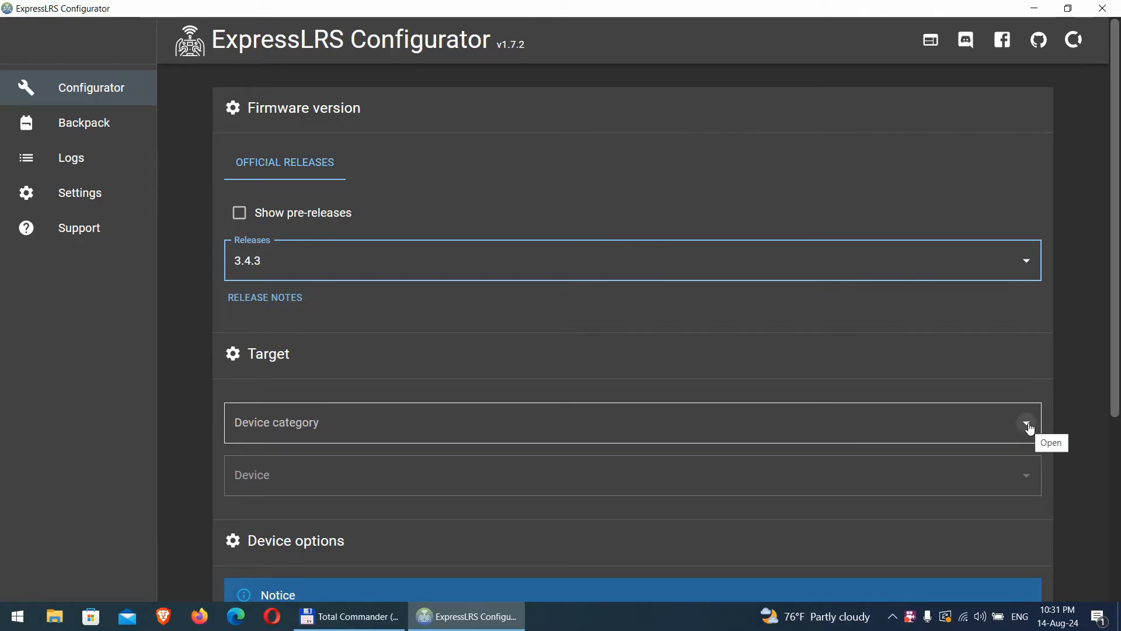
- Choose RadioMaster 2.4 GHz from the device category list
{"action": "left_click", "coordinate": [1025, 421]}
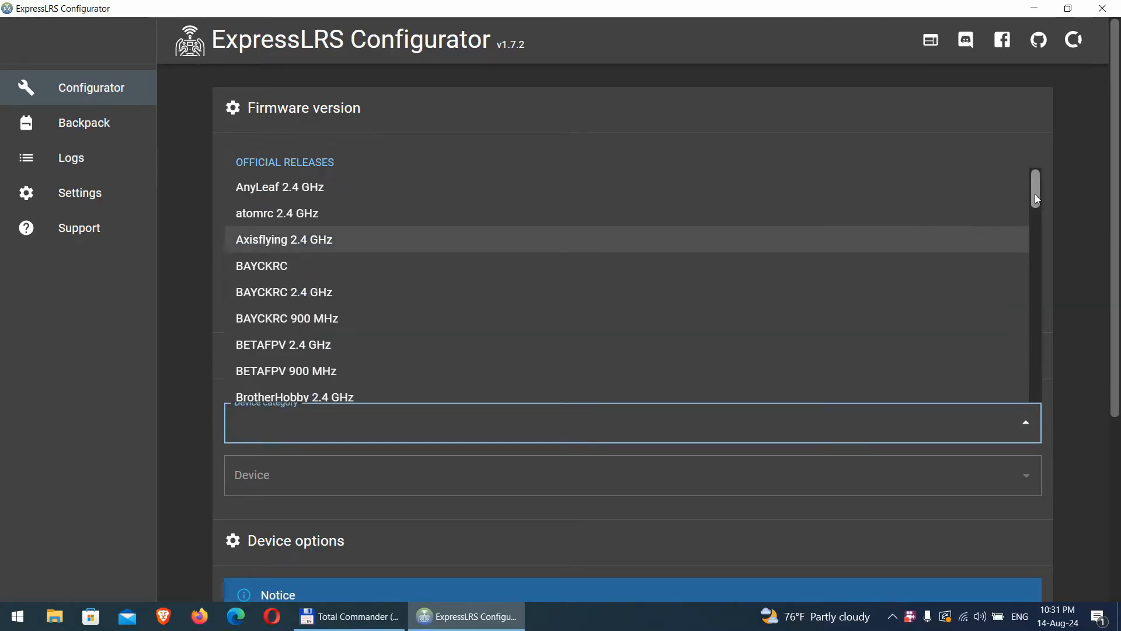
{"action": "scroll", "scroll_direction": "down", "scroll_amount": 3}
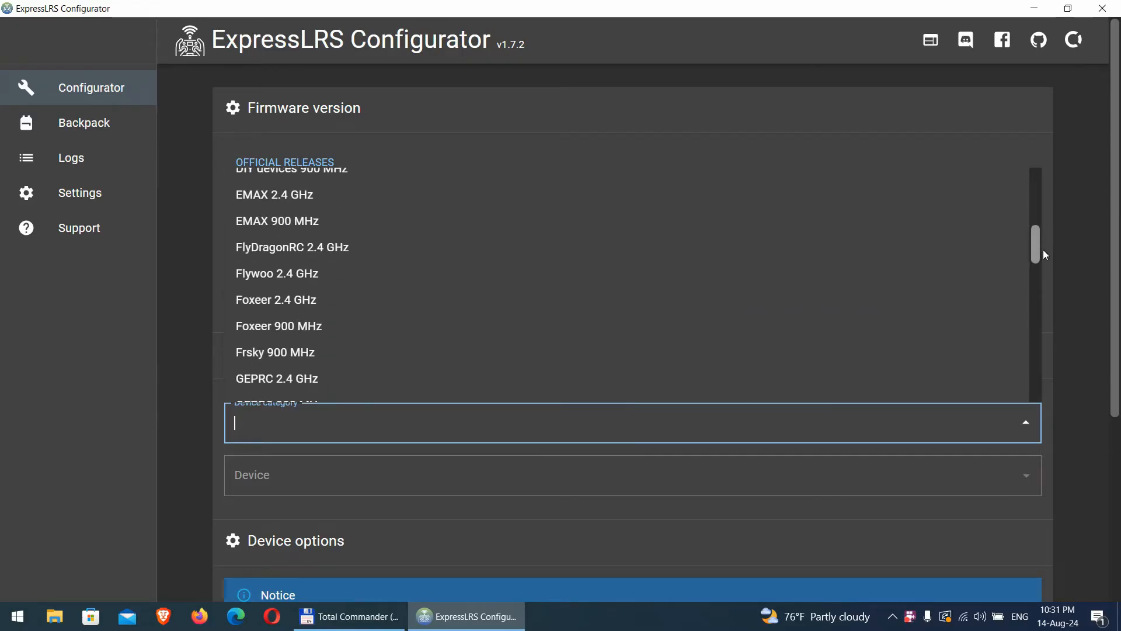
{"action": "scroll", "scroll_direction": "down", "scroll_amount": 3}
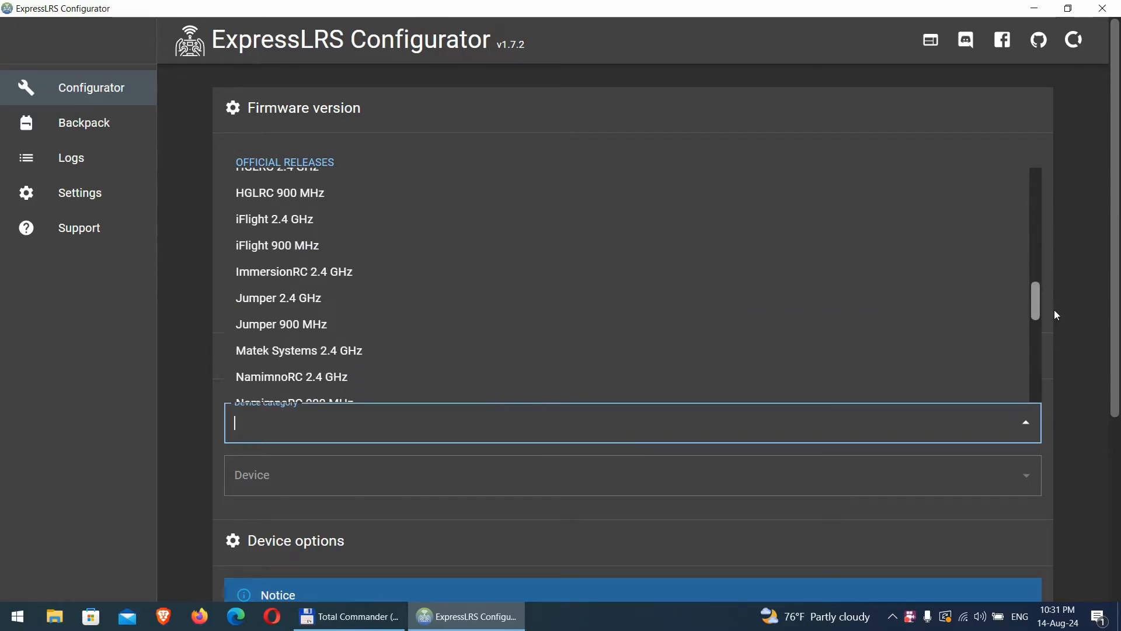
{"action": "scroll", "scroll_direction": "down", "scroll_amount": 3}
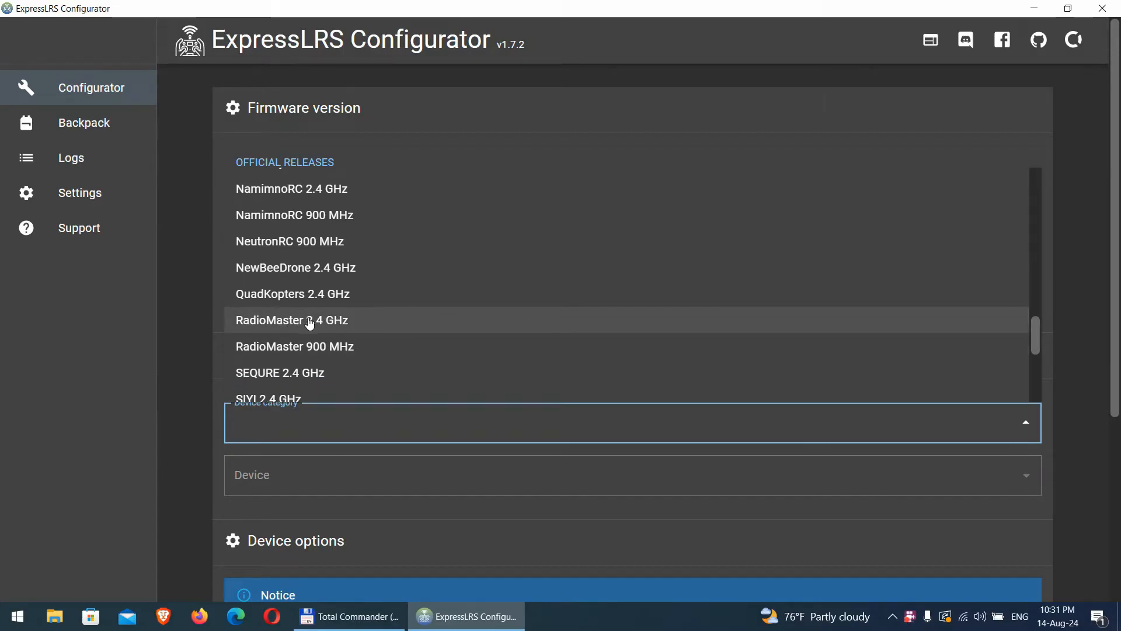
{"action": "left_click", "coordinate": [291, 320]}
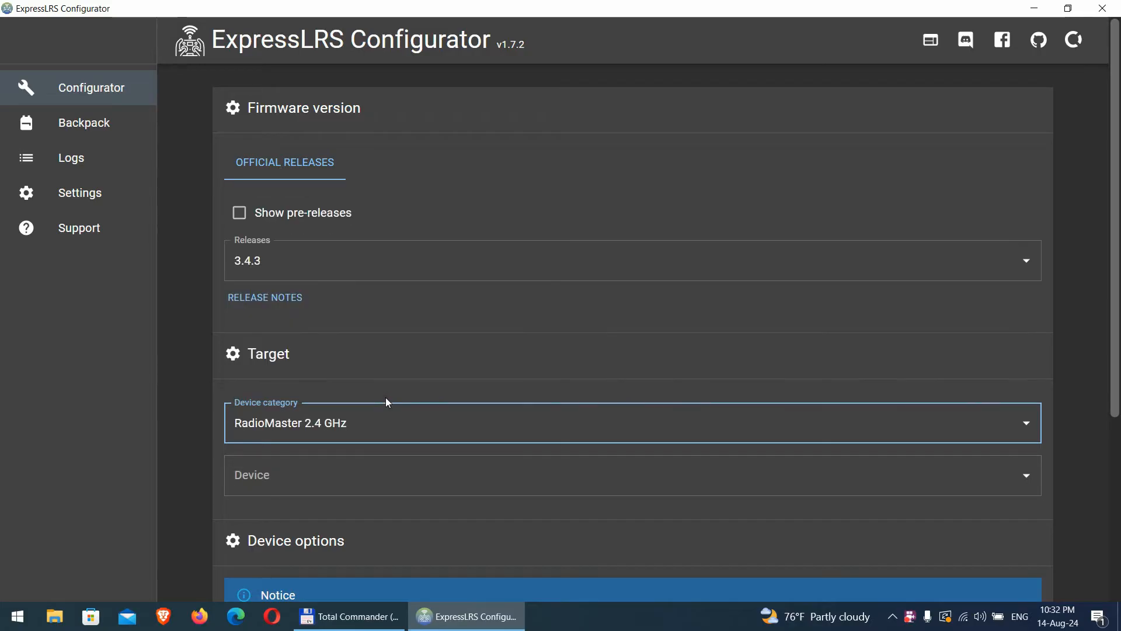
- Select RadioMaster Pocket Internal 2.4GHz TX from the device list
{"action": "scroll", "scroll_direction": "down", "scroll_amount": 3}
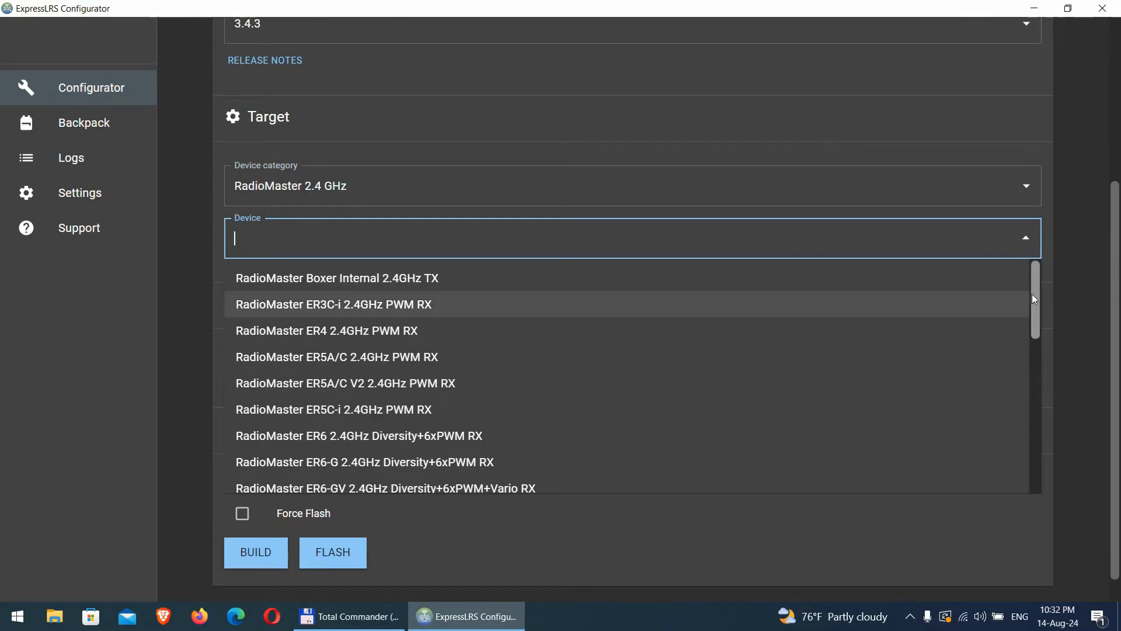
{"action": "scroll", "scroll_direction": "down", "scroll_amount": 3}
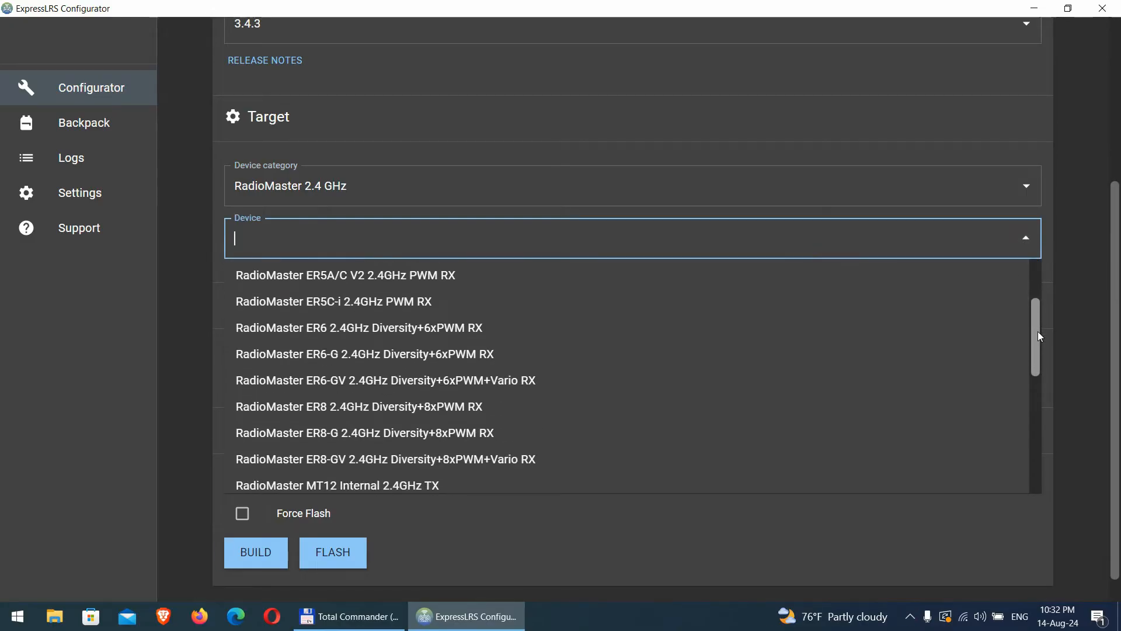
{"action": "scroll", "scroll_direction": "down", "scroll_amount": 3}
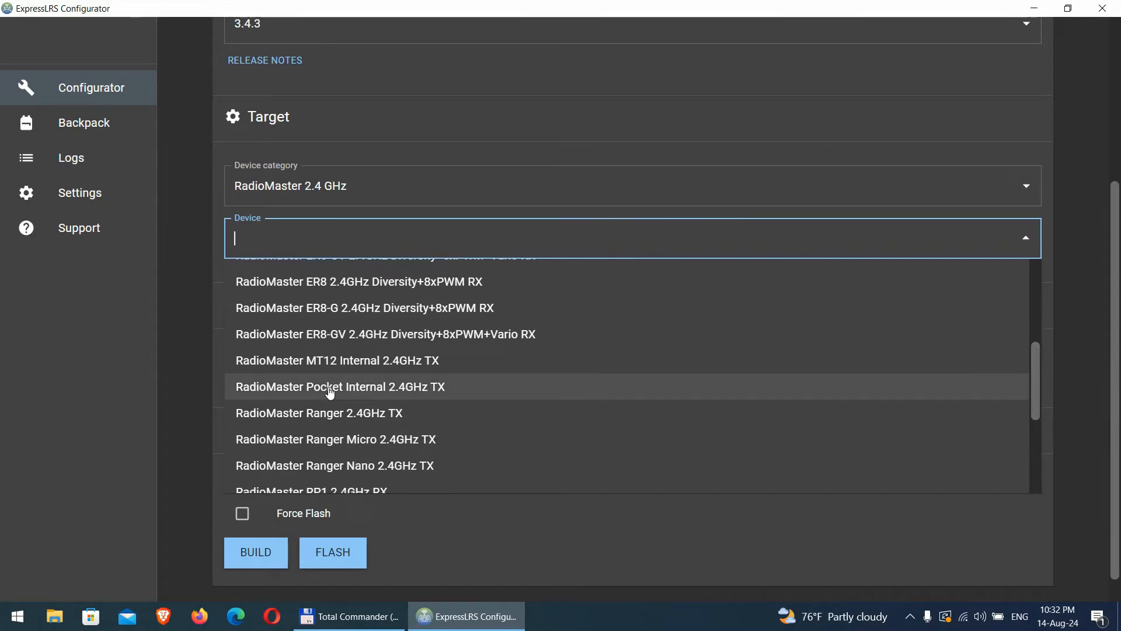
{"action": "mouse_move", "coordinate": [531, 397]}
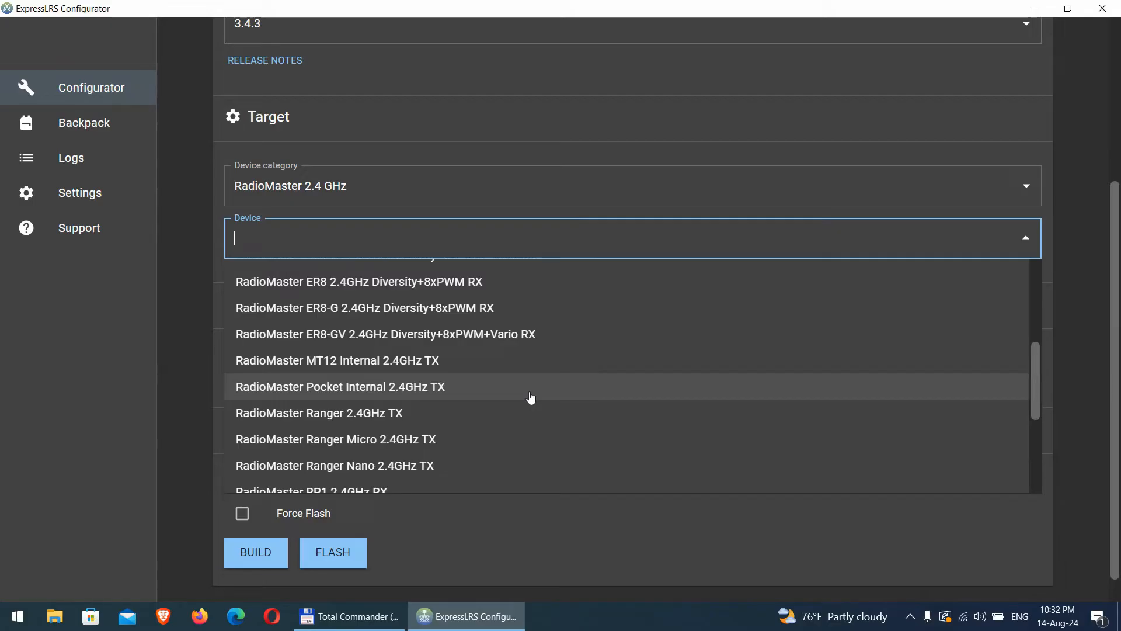
{"action": "mouse_move", "coordinate": [531, 398]}
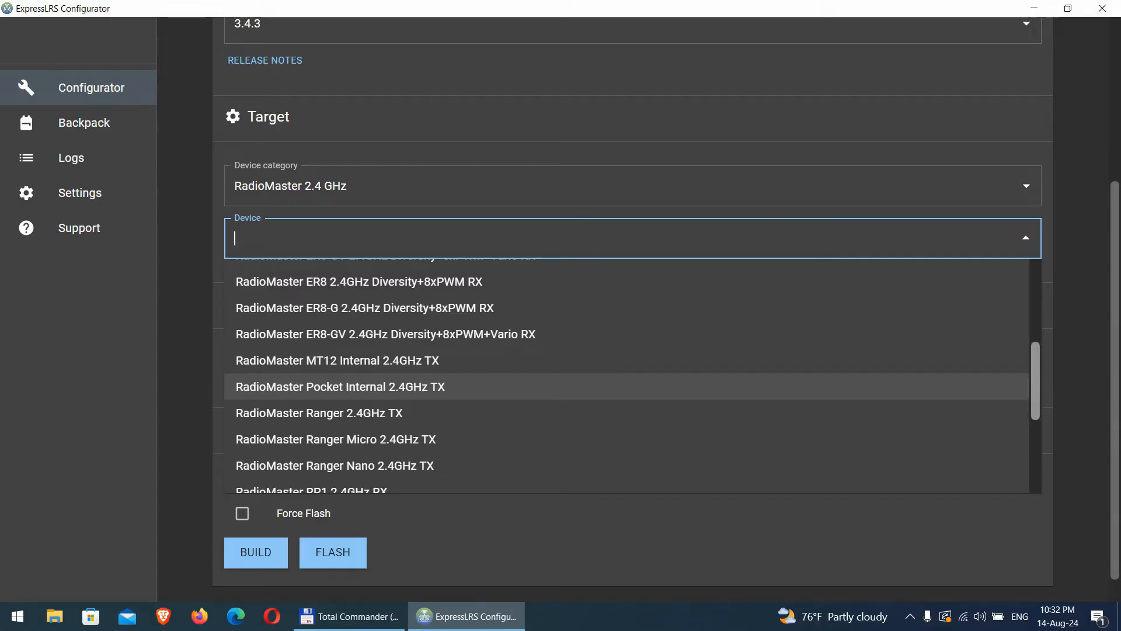
{"action": "scroll", "scroll_direction": "down", "scroll_amount": 3}
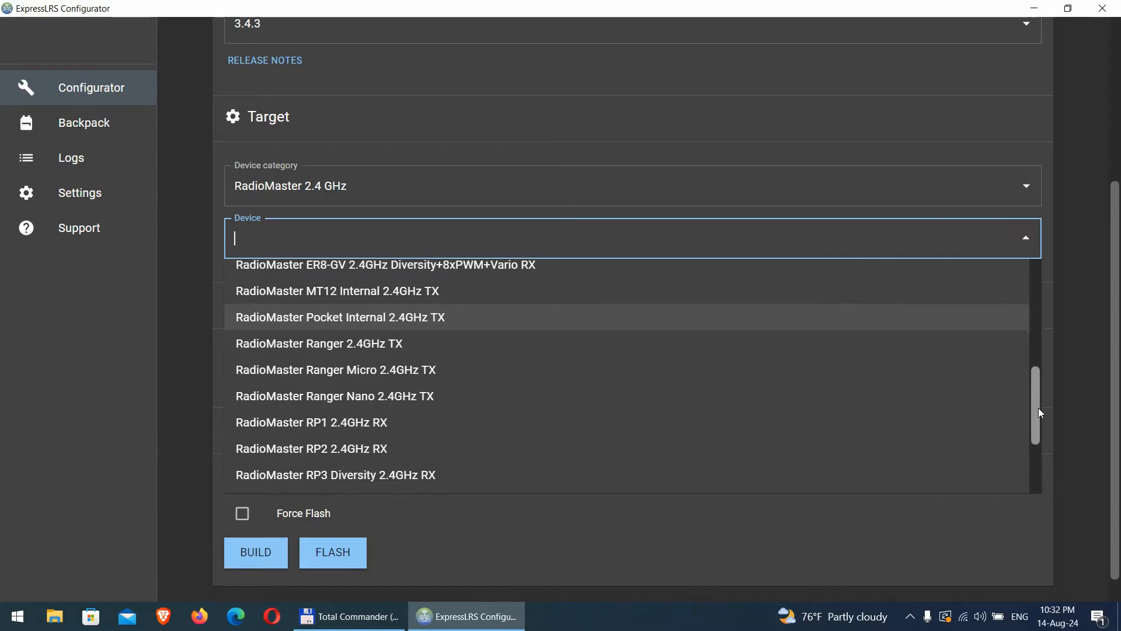
{"action": "scroll", "scroll_direction": "down", "scroll_amount": 3}
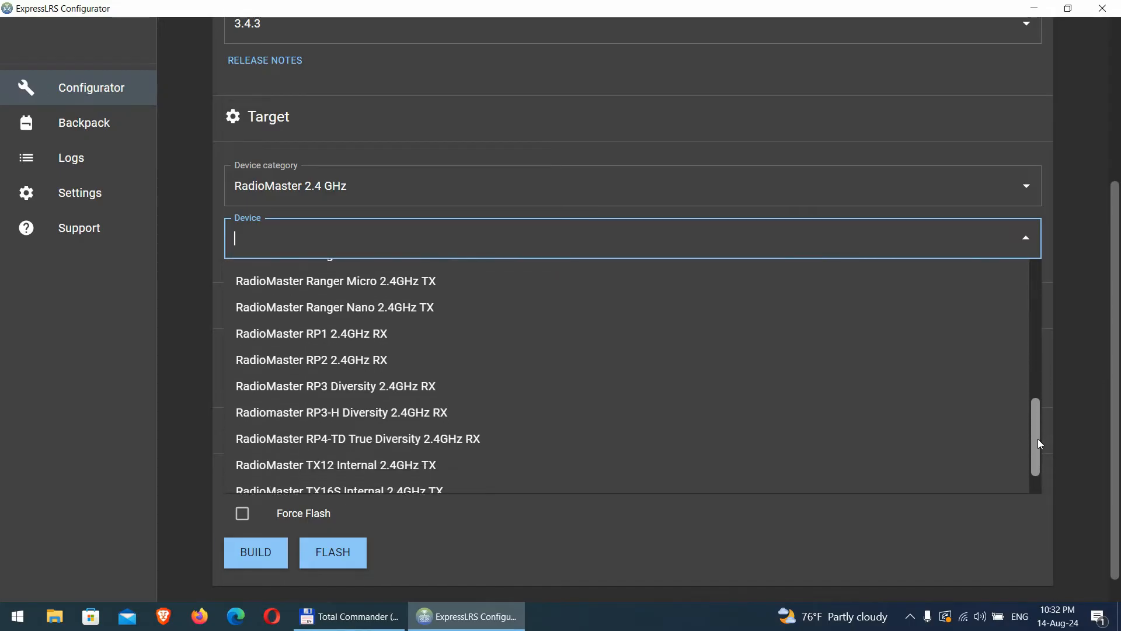
{"action": "scroll", "scroll_direction": "down", "scroll_amount": 3}
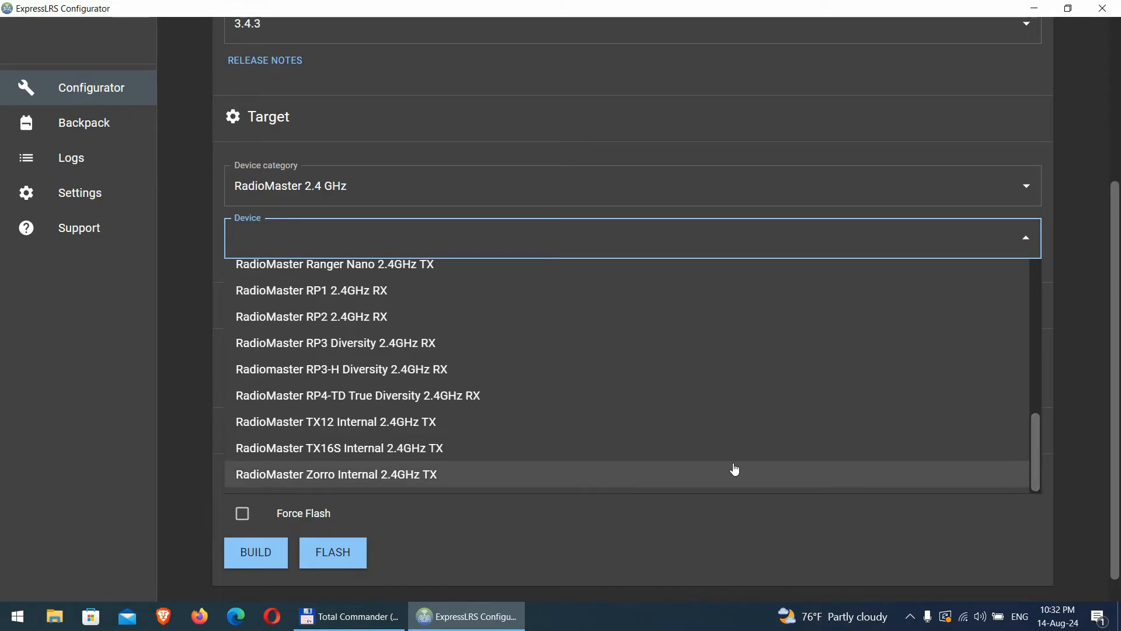
{"action": "mouse_move", "coordinate": [525, 454]}
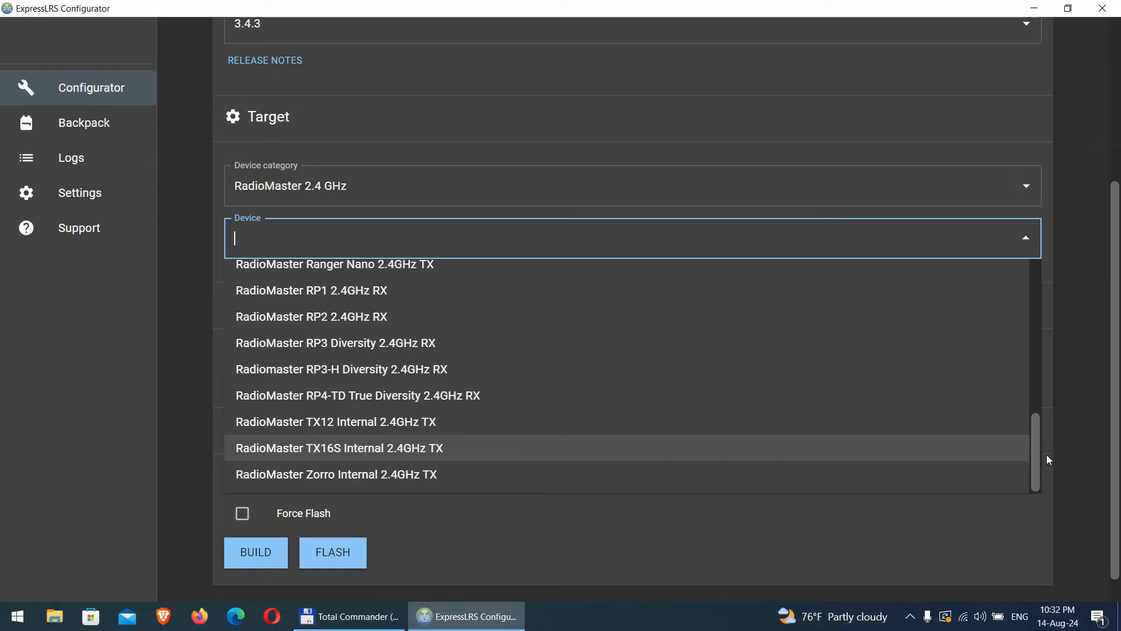
{"action": "scroll", "scroll_direction": "up", "scroll_amount": 3}
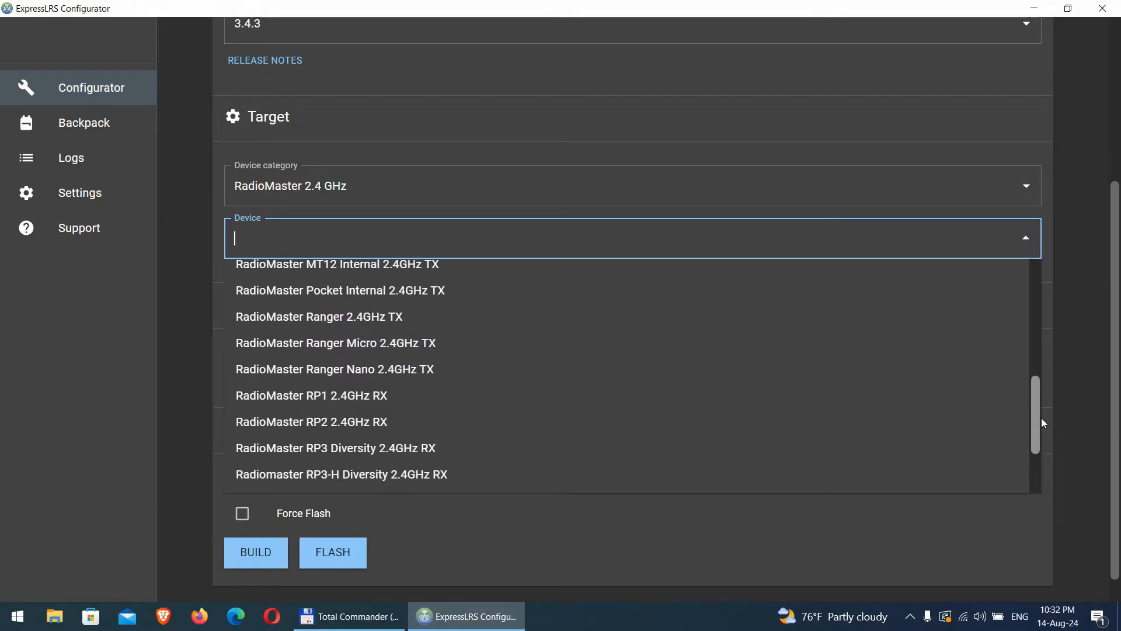
{"action": "scroll", "scroll_direction": "up", "scroll_amount": 3}
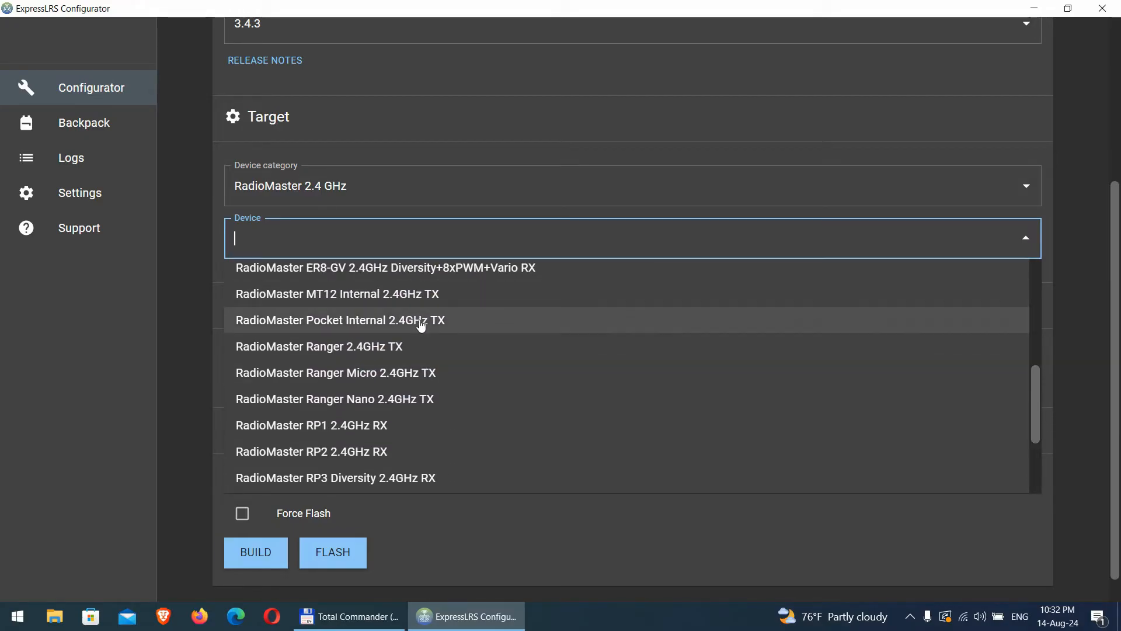
{"action": "left_click", "coordinate": [339, 319]}
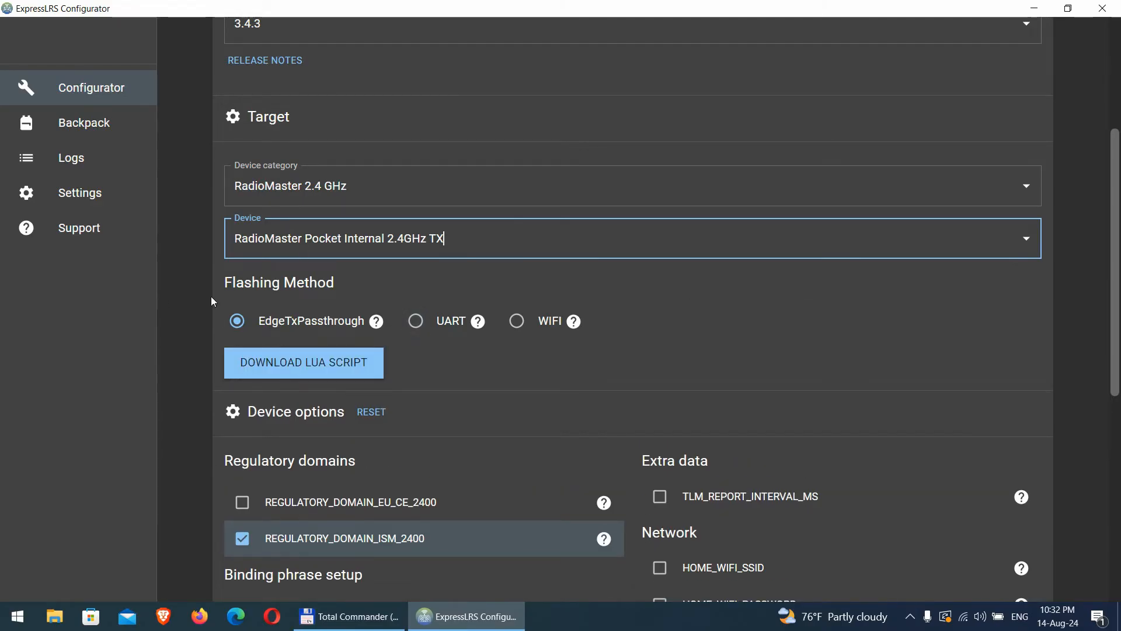
{"action": "mouse_move", "coordinate": [605, 397]}
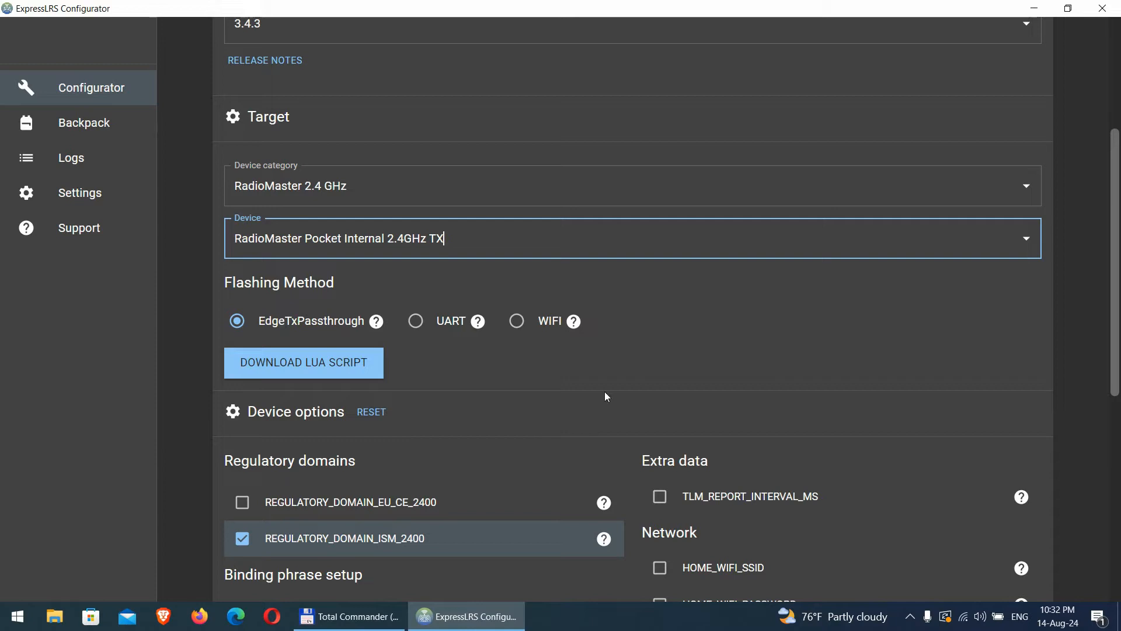
{"action": "mouse_move", "coordinate": [859, 340]}
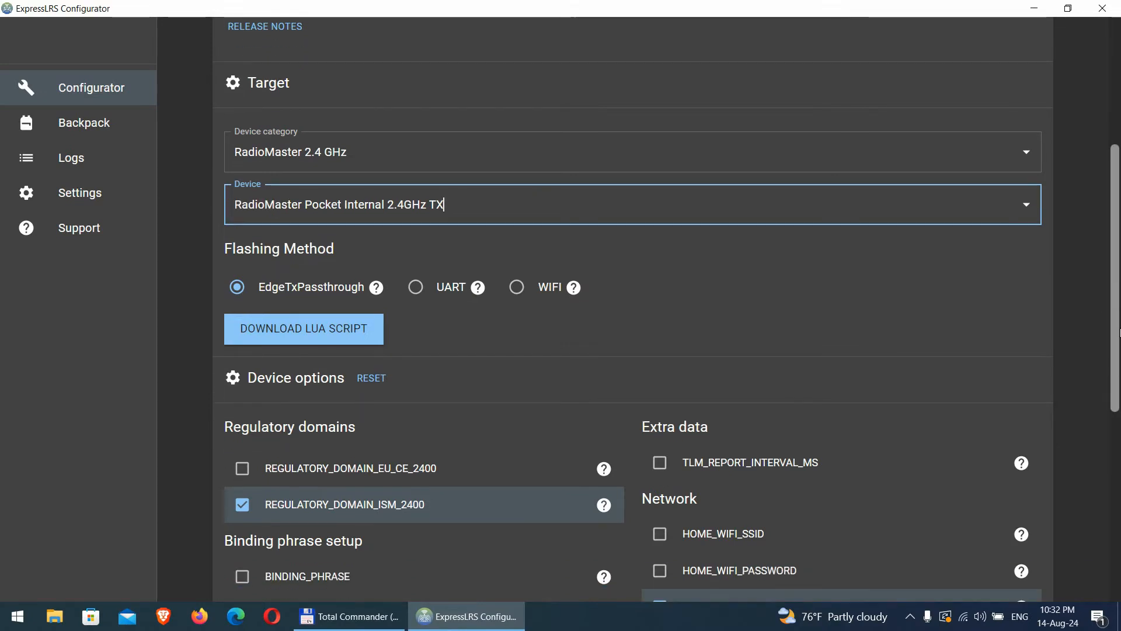
- Scroll past Device options and enable 'Erase before flash' under Flashing Options
{"action": "scroll", "scroll_direction": "down", "scroll_amount": 3}
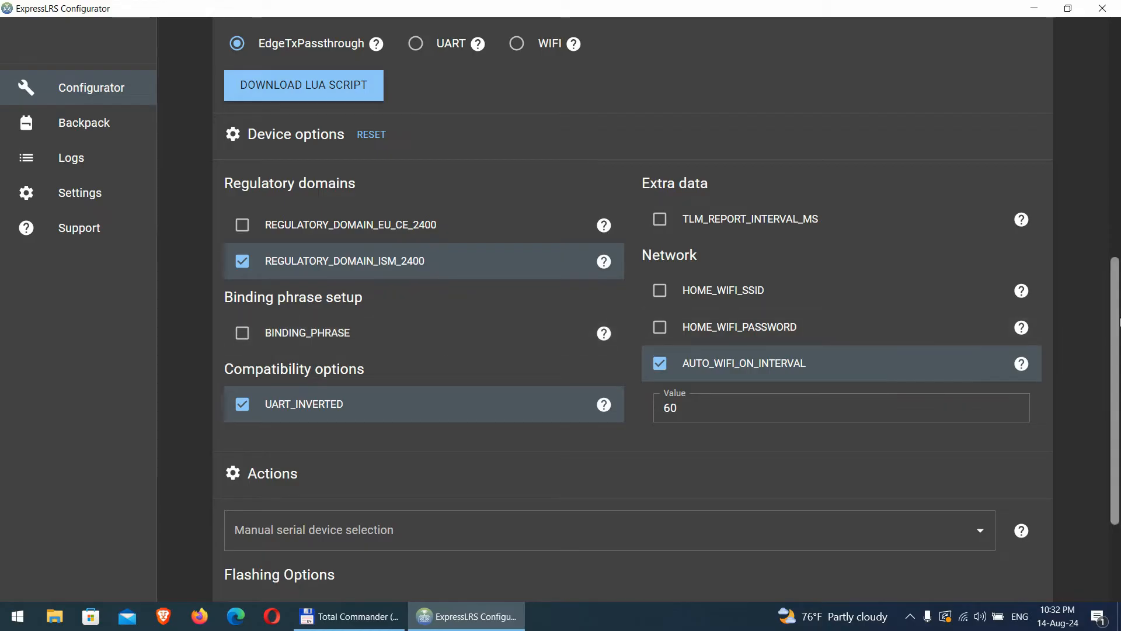
{"action": "scroll", "scroll_direction": "down", "scroll_amount": 3}
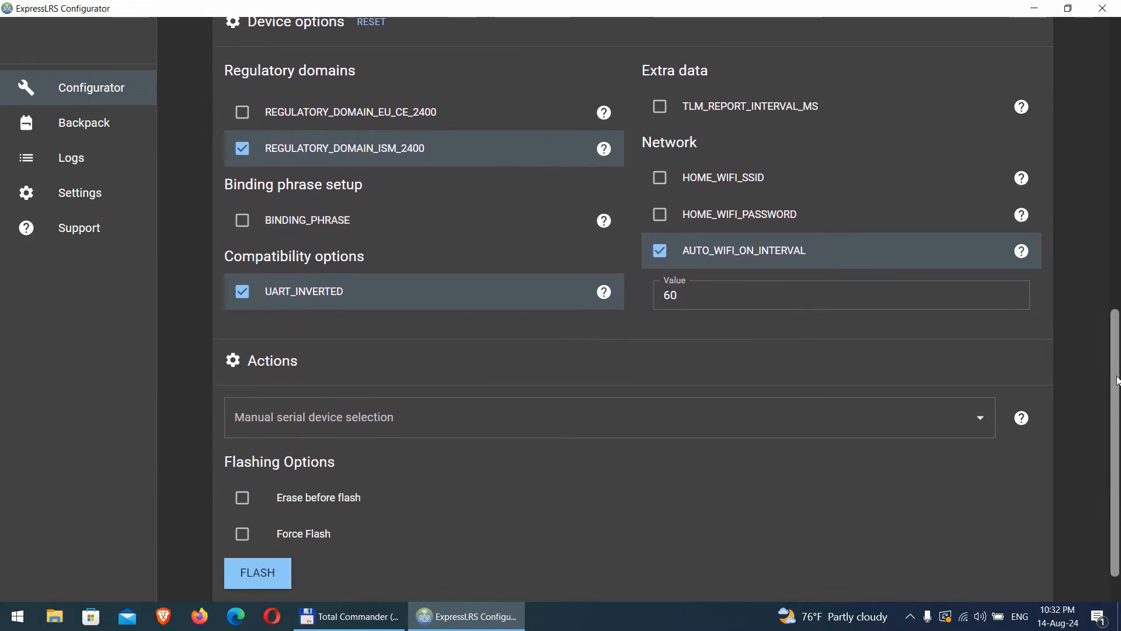
{"action": "scroll", "scroll_direction": "down", "scroll_amount": 3}
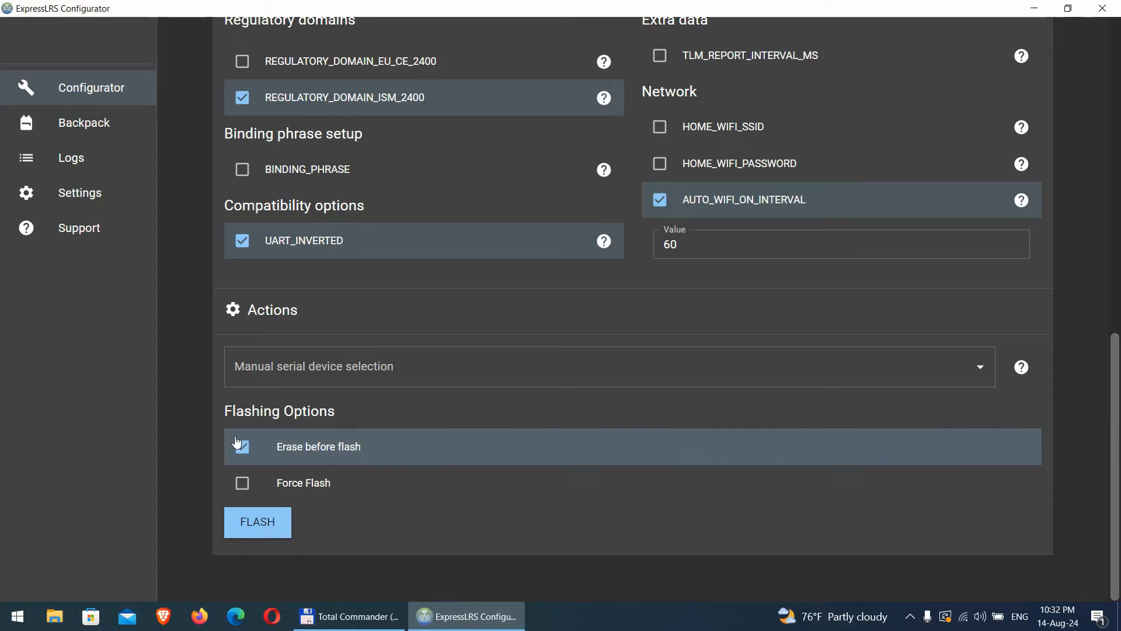
{"action": "left_click", "coordinate": [257, 522]}
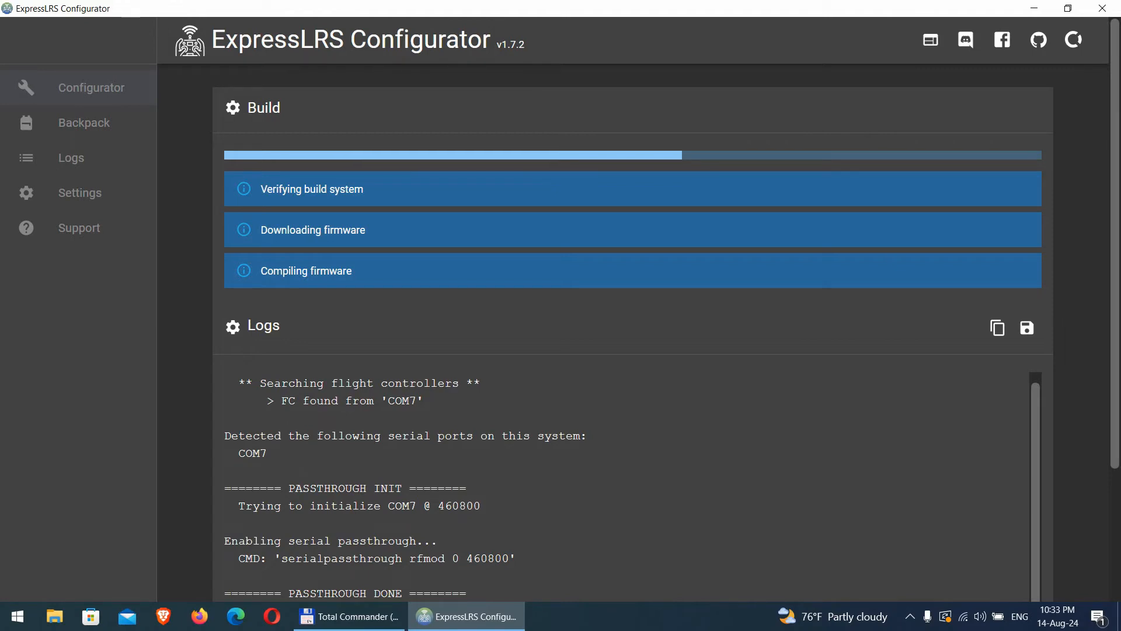
{"action": "mouse_move", "coordinate": [1064, 328]}
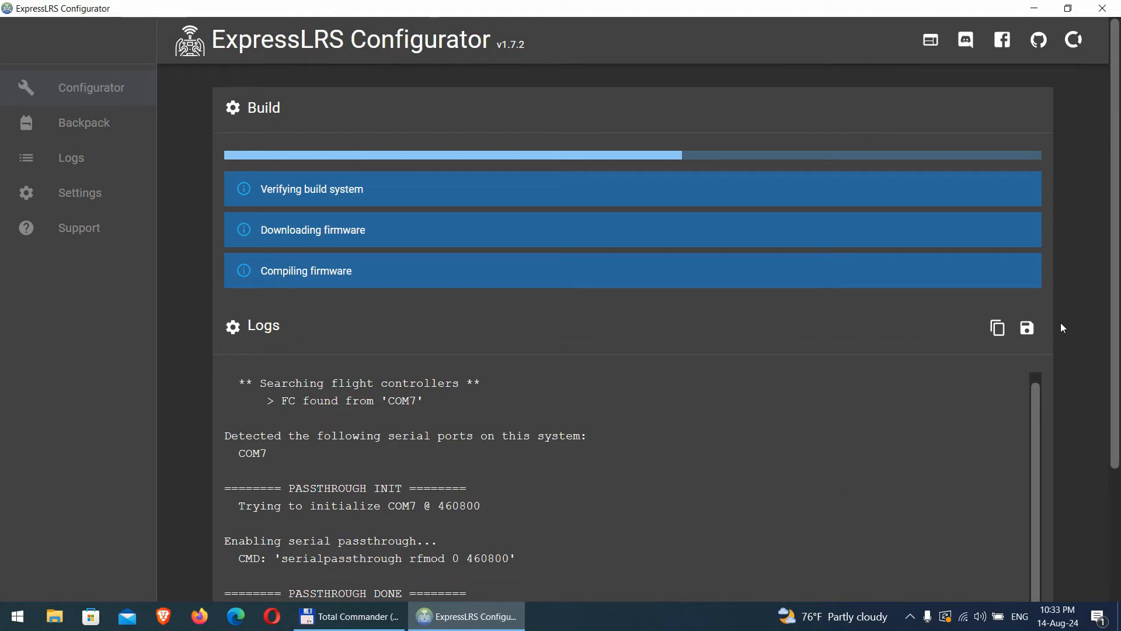
- Follow the build and flash logs until the Result shows Success
{"action": "scroll", "scroll_direction": "down", "scroll_amount": 3}
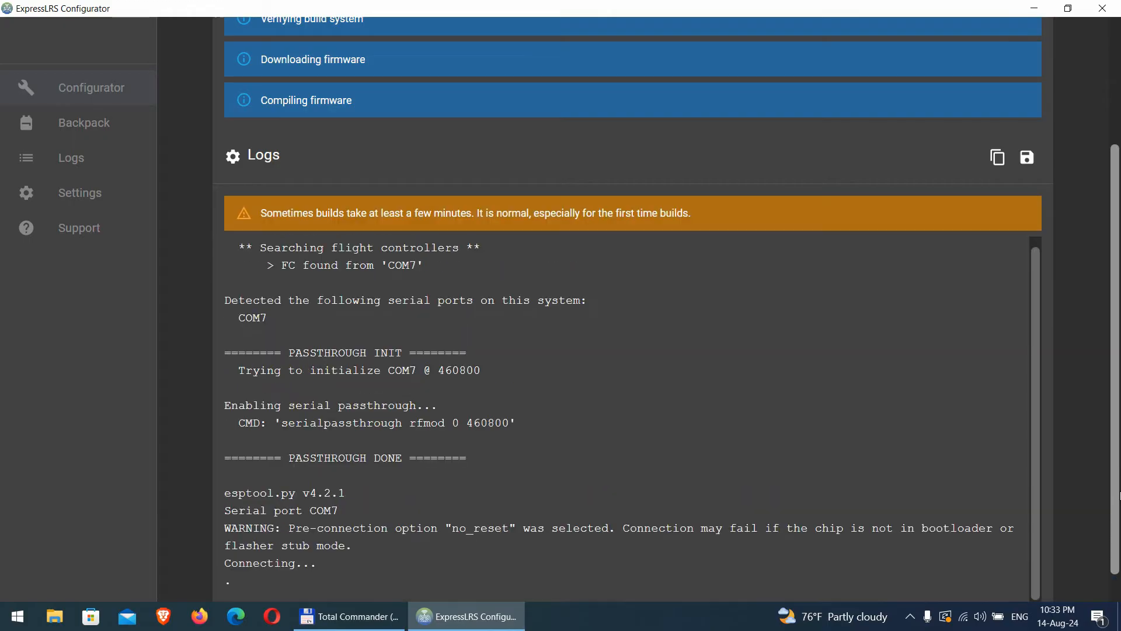
{"action": "scroll", "scroll_direction": "down", "scroll_amount": 3}
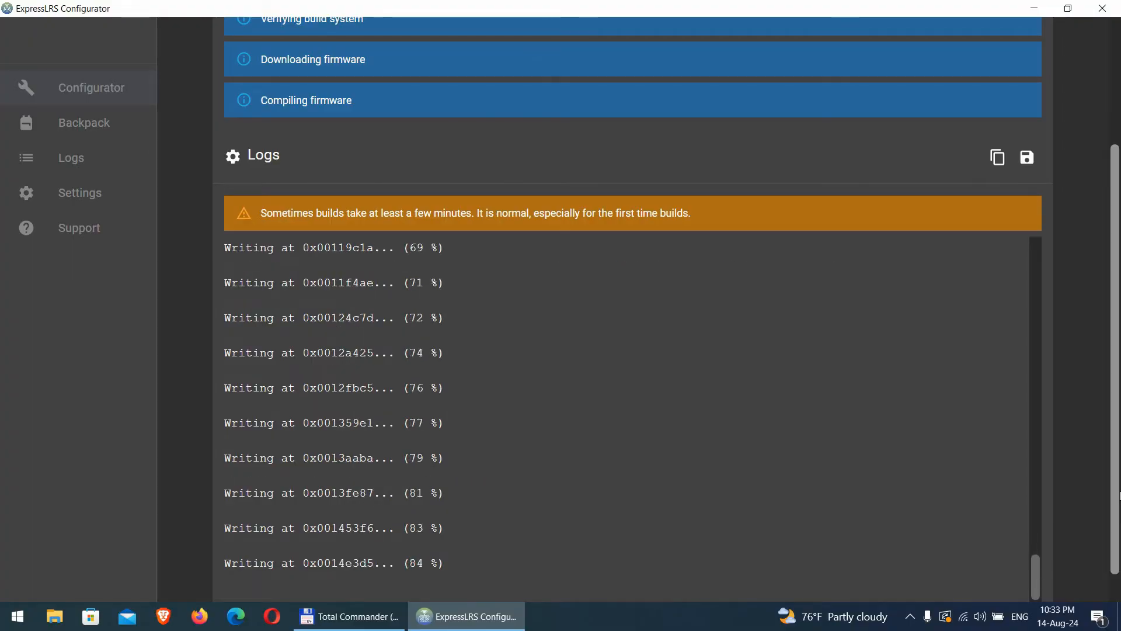
{"action": "scroll", "scroll_direction": "down", "scroll_amount": 3}
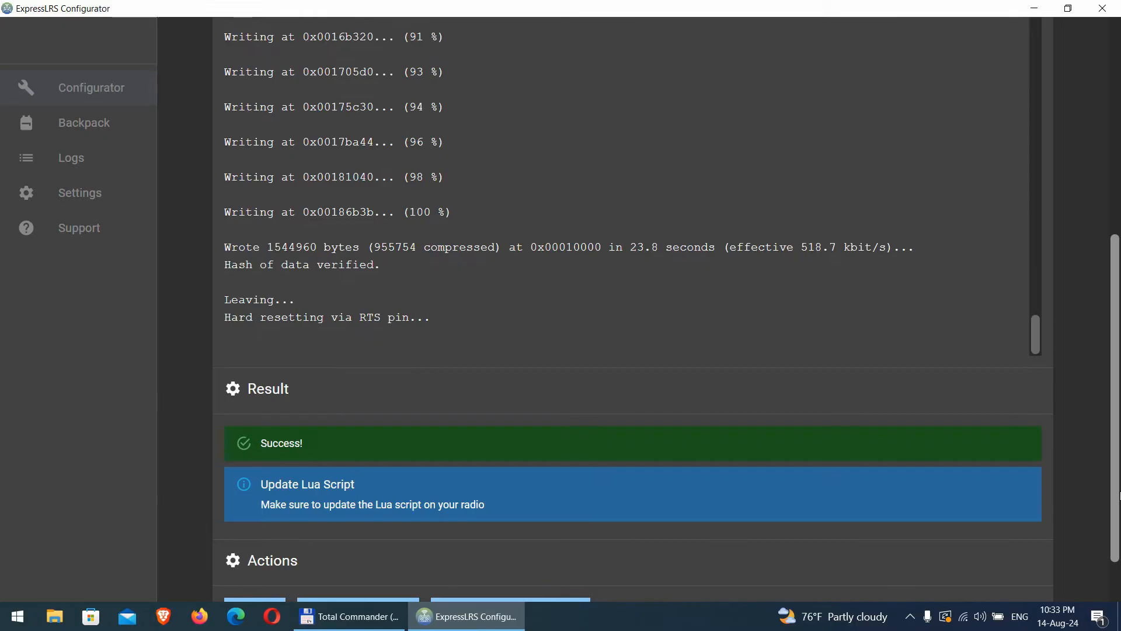
{"action": "mouse_move", "coordinate": [1055, 451]}
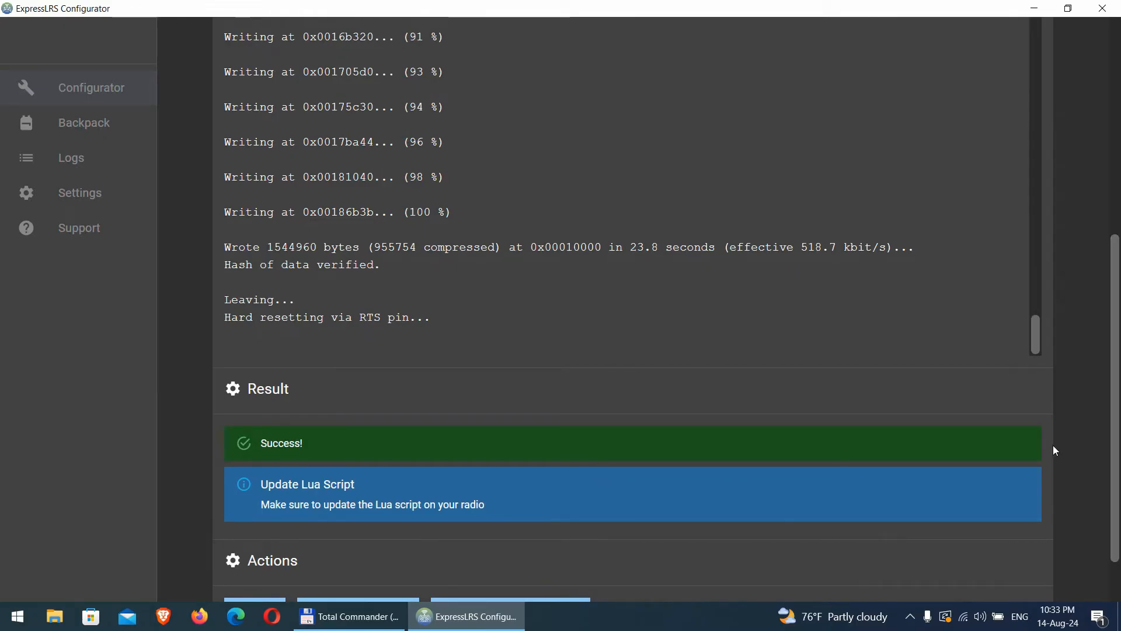
- Download the elrsV3 Lua script and save it into Downloads
{"action": "left_click", "coordinate": [510, 545]}
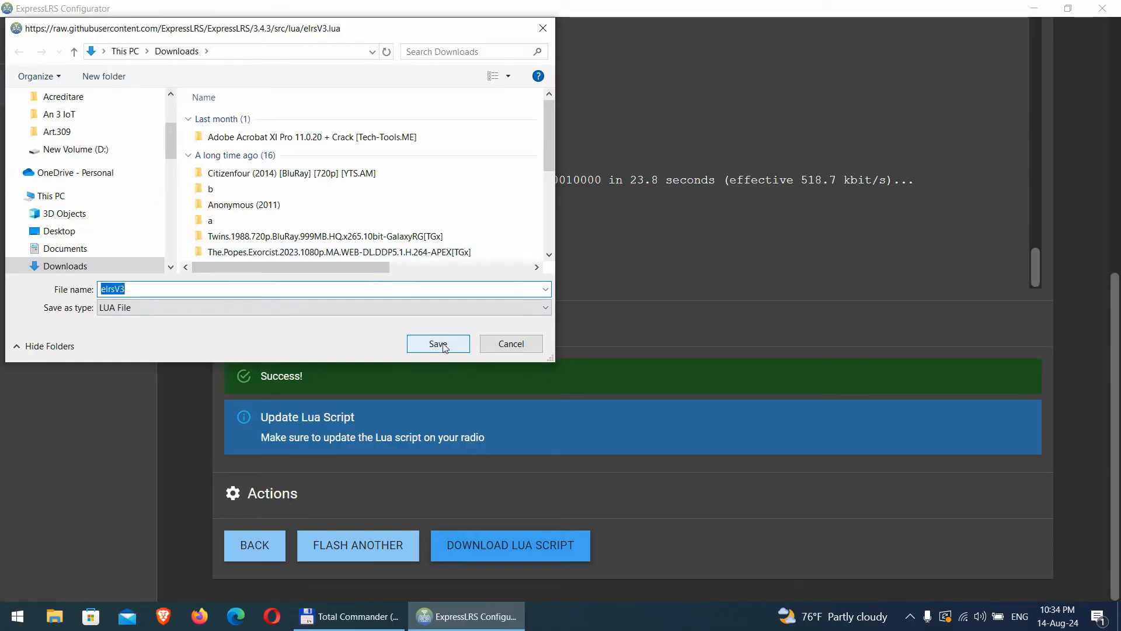
{"action": "left_click", "coordinate": [438, 344]}
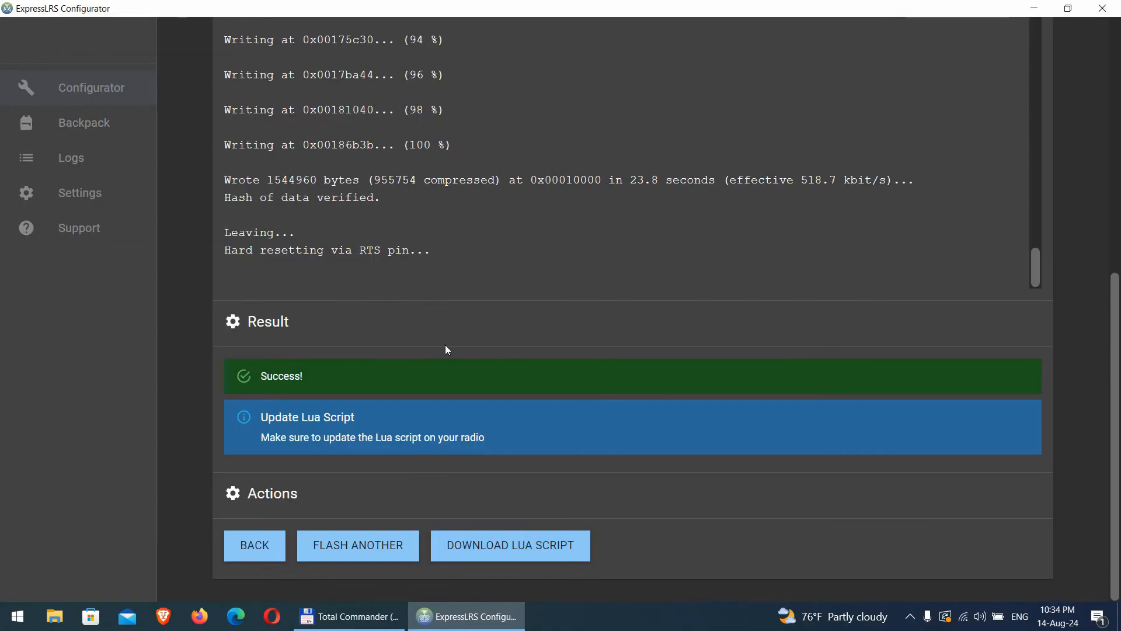
{"action": "mouse_move", "coordinate": [471, 385]}
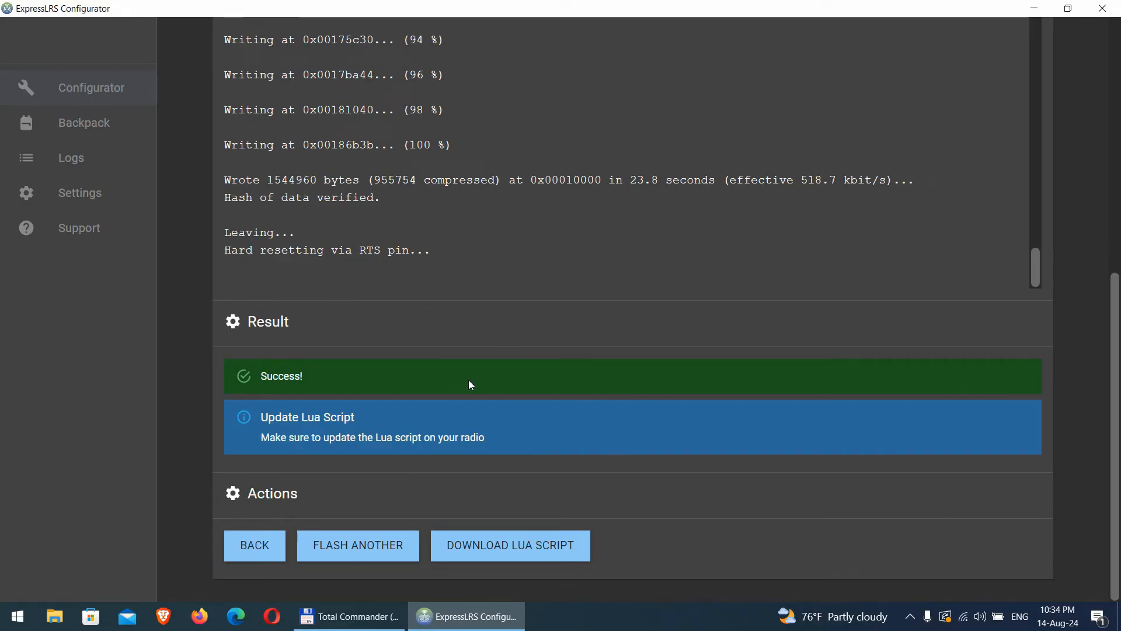